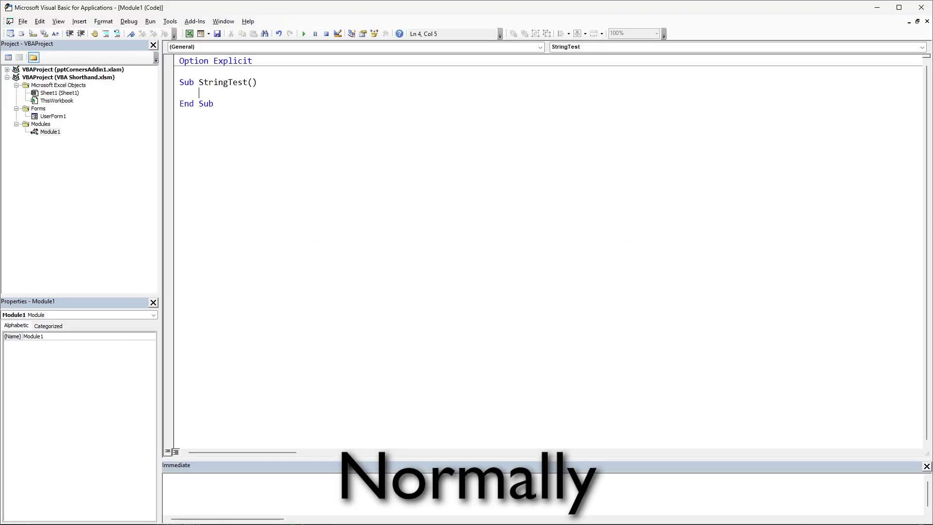
- Declare sName As String and merge sFirstName$, sLastName$ and sFullname$ onto one Dim line
type("Dim")
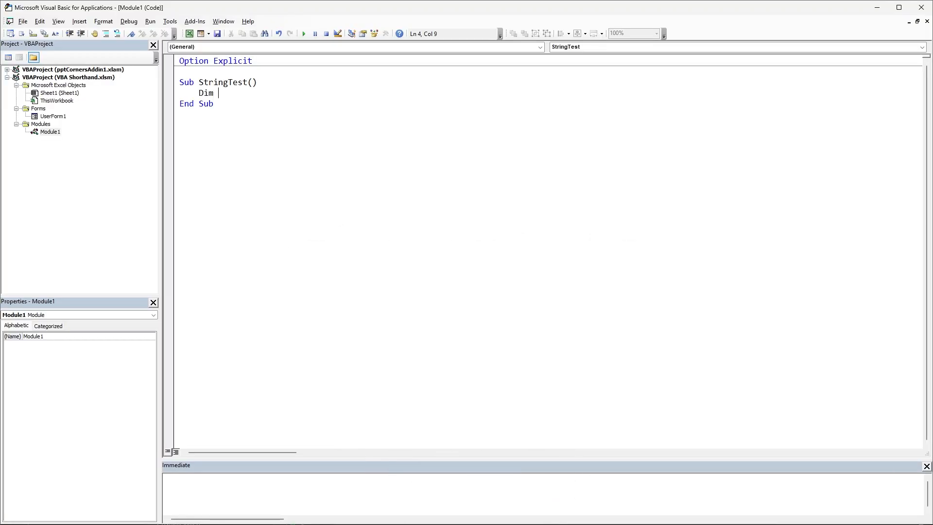
type("sName as Strr")
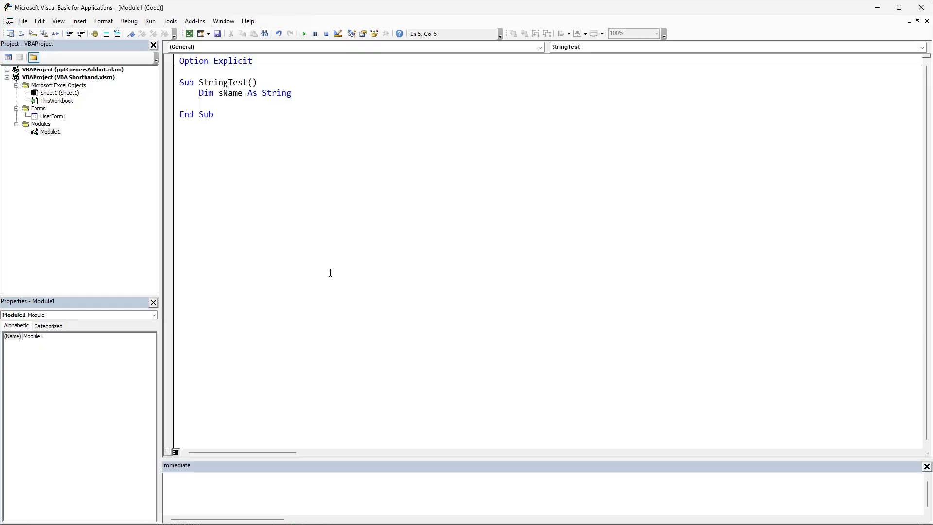
type("Dim sFirstName As String")
type("Dim sFullname As String")
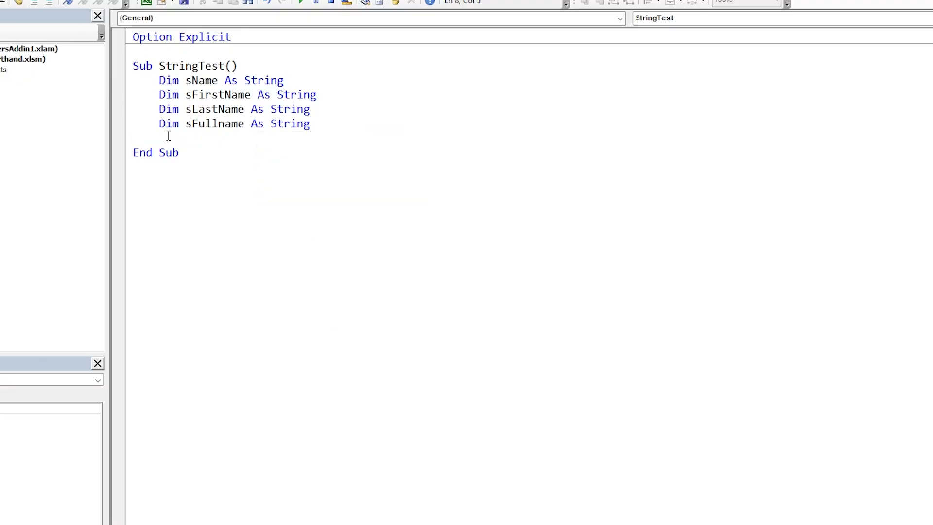
left_click_drag(318, 95, 159, 109)
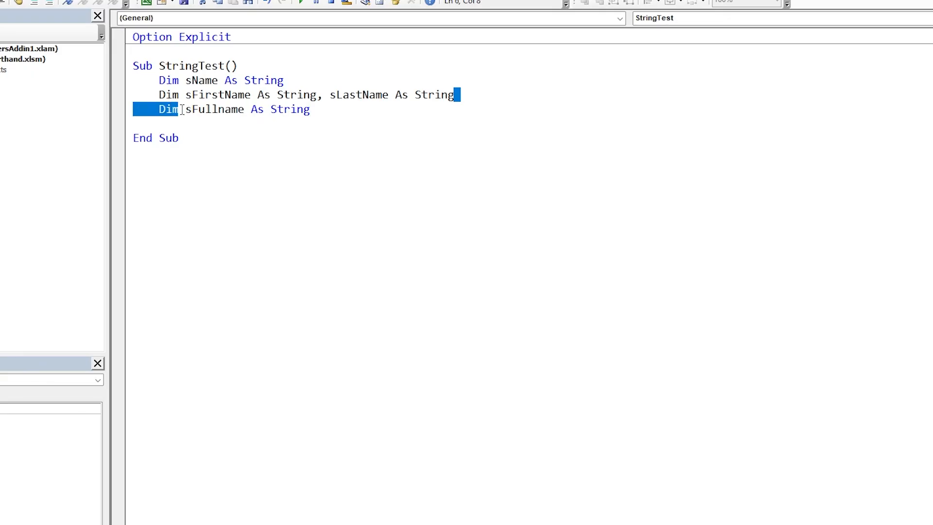
key("Delete")
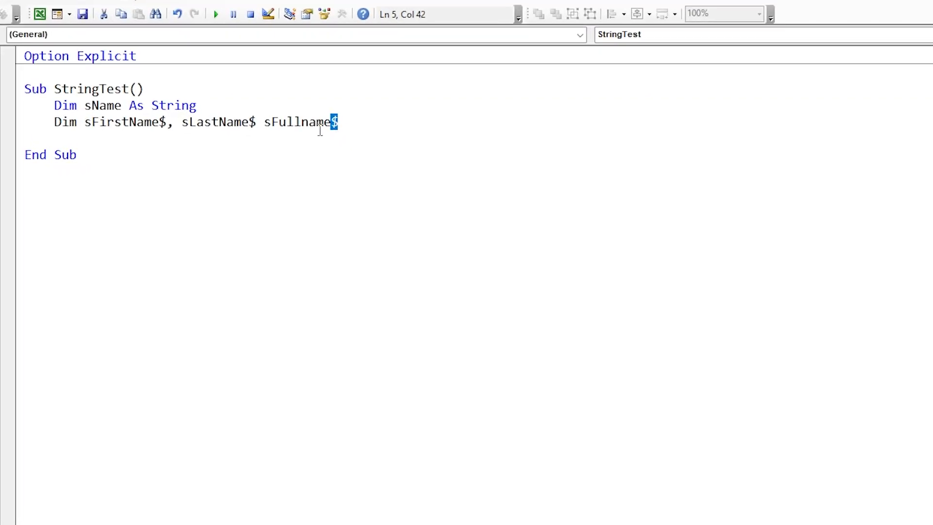
mouse_move(334, 165)
type("Dim i&")
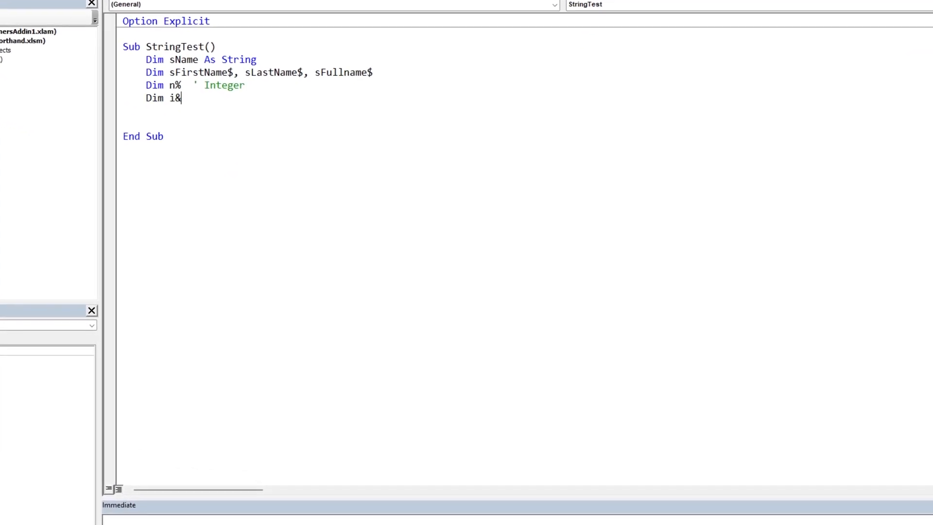
- Declare n%, i&, ii^, c@, s!, d# and v with comments from Integer to Variant
type("' Long")
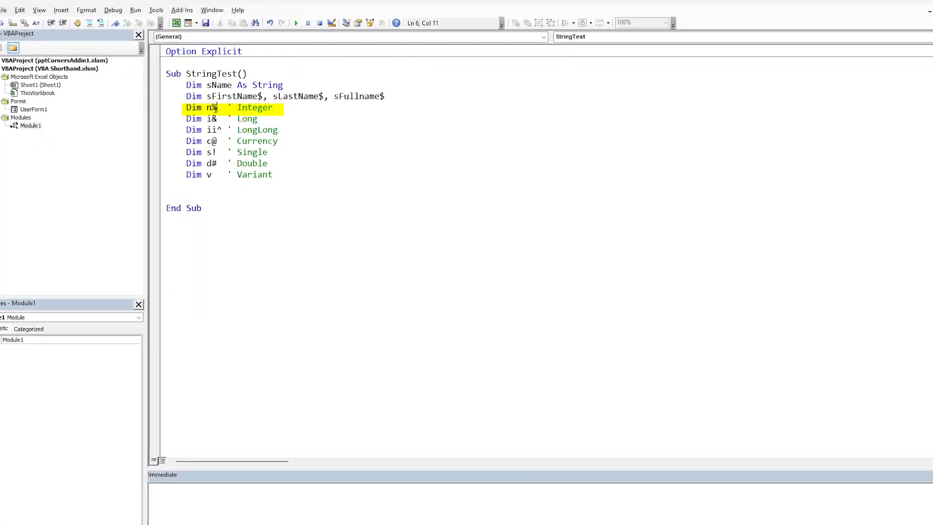
left_click(212, 125)
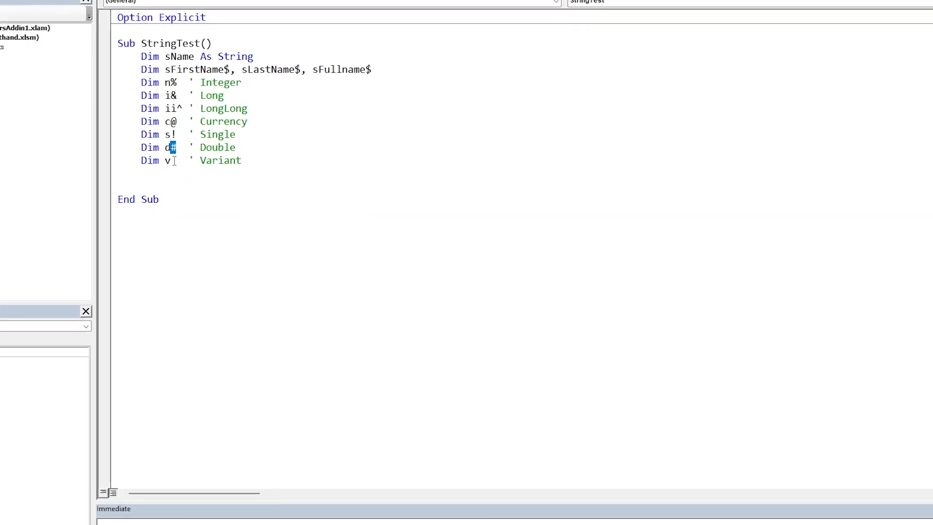
double_click(162, 160)
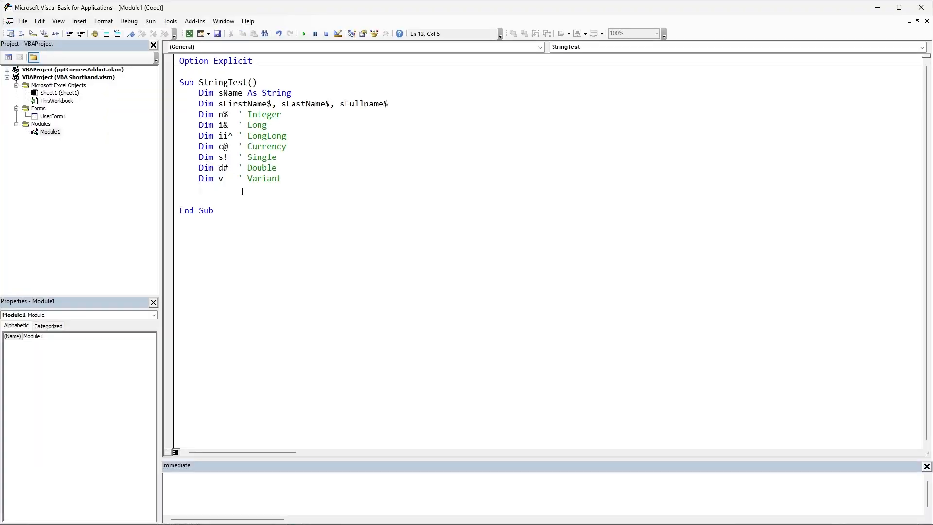
mouse_move(312, 200)
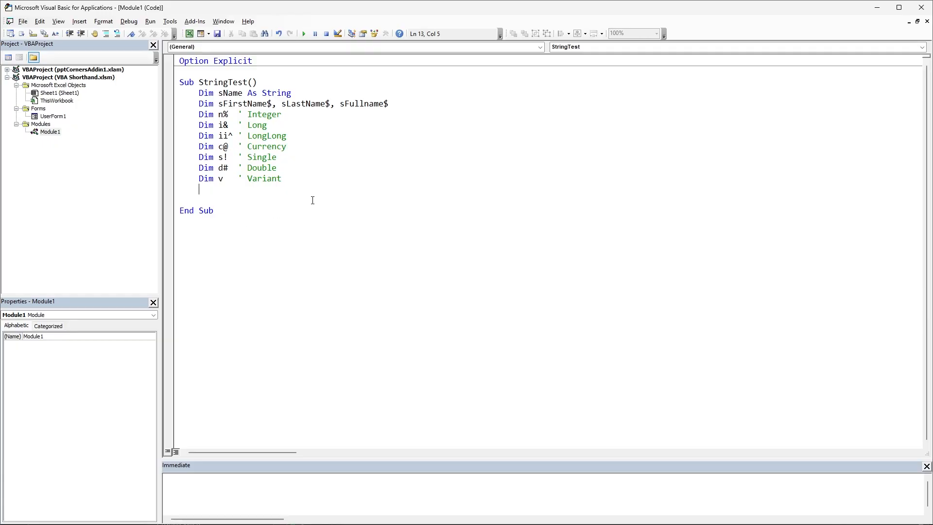
mouse_move(245, 193)
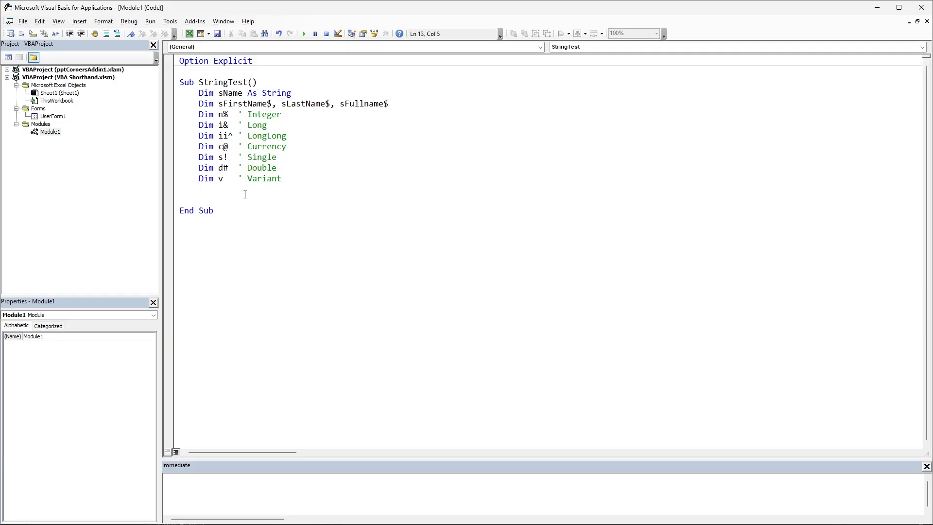
mouse_move(591, 322)
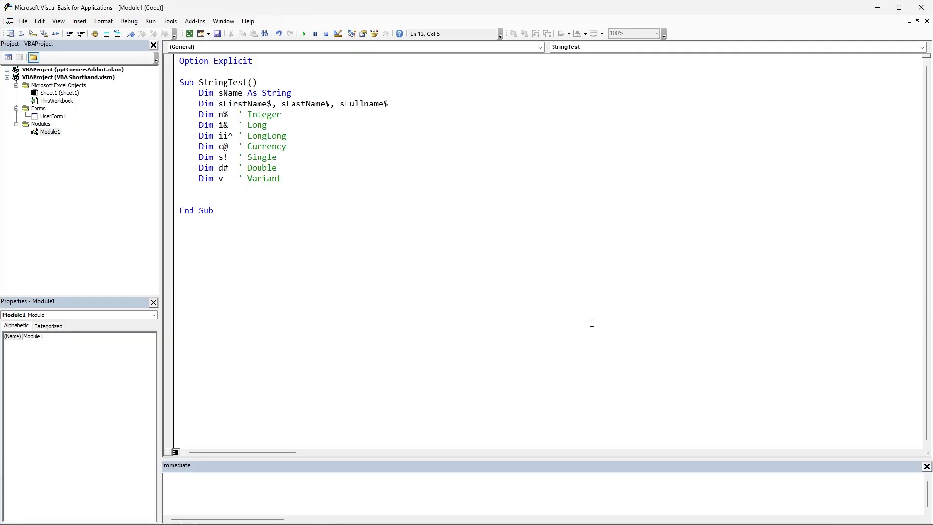
mouse_move(435, 381)
type("Function GetValue$")
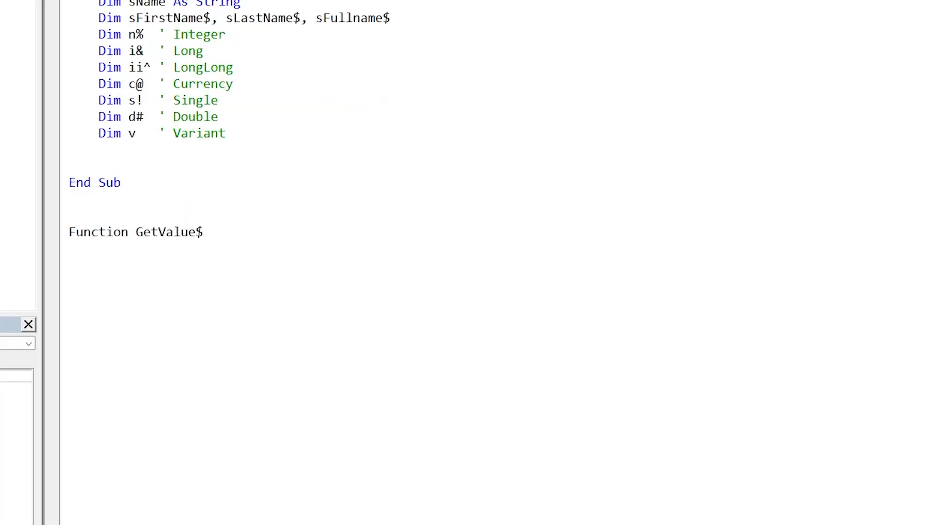
- Add Function GetValue$(cell As Range) and the line v = Left$(Text, 1) in StringTest
type("(cell as Range)")
type("v = Left$(Text, 1)")
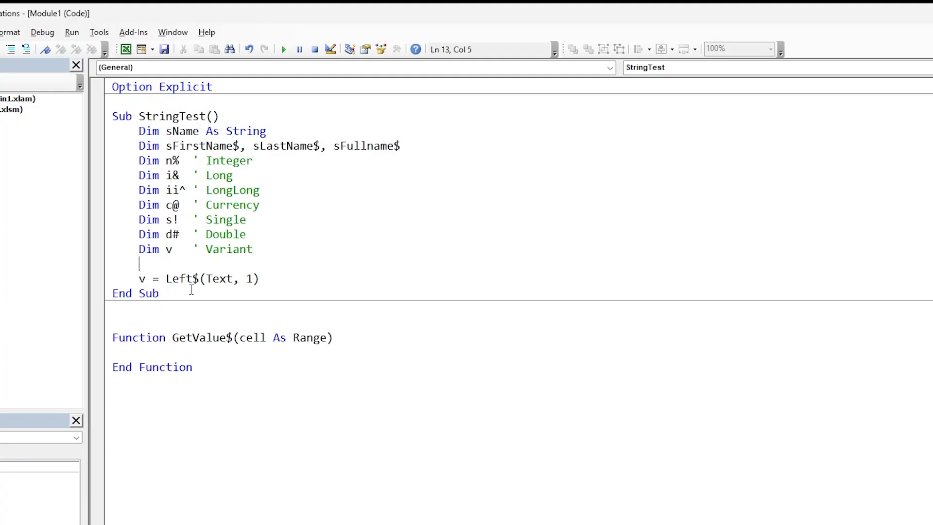
left_click(196, 279)
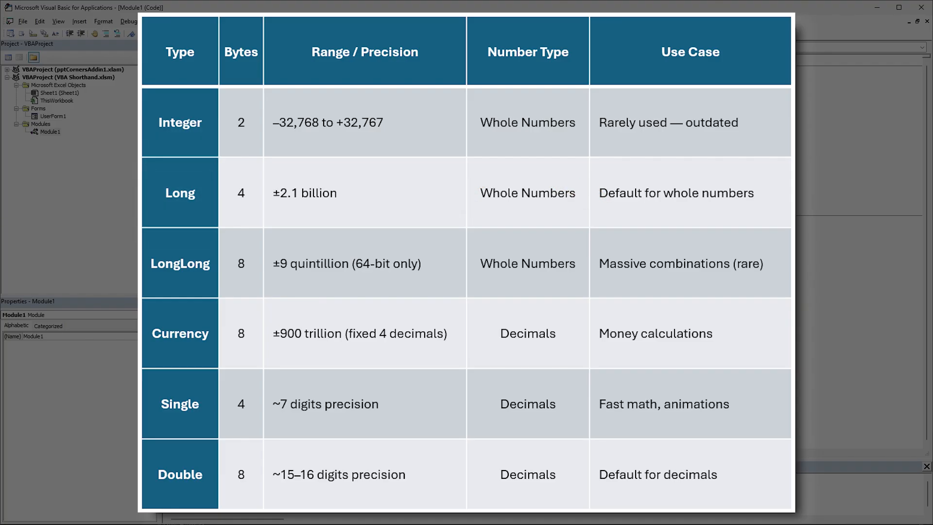
- Create Sub ColonNotation() with its End Sub below End Function
left_click(179, 333)
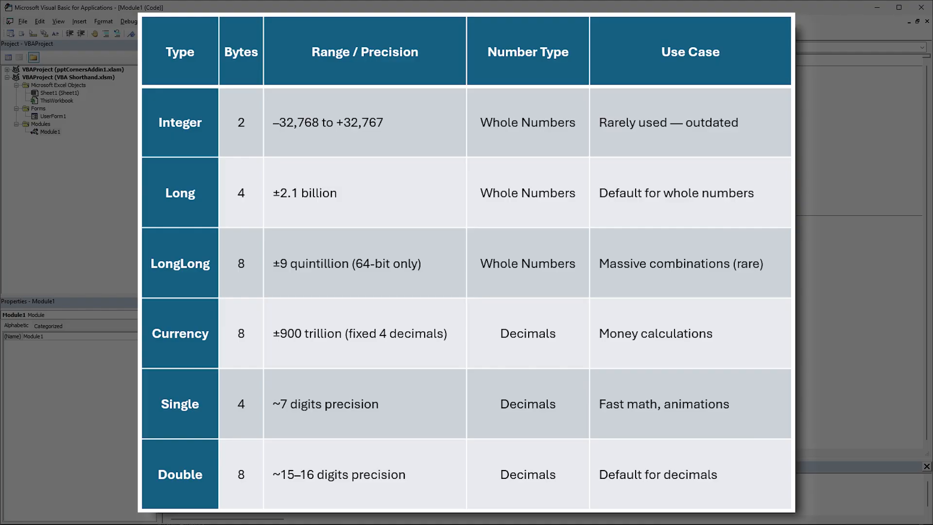
left_click(179, 122)
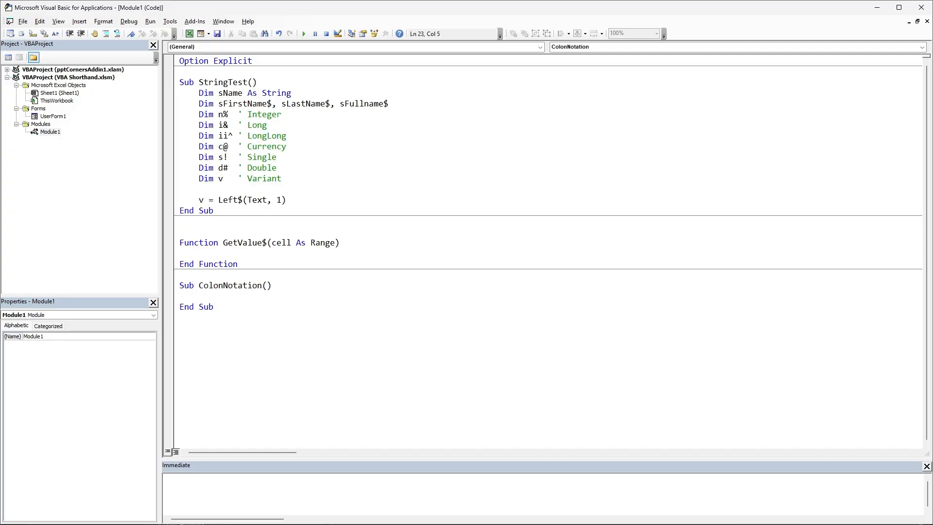
- Type Dim ws As Worksheet: Set ws = ThisWorkbook.Worksheets("Sheet1") on one ColonNotation line
left_click(202, 296)
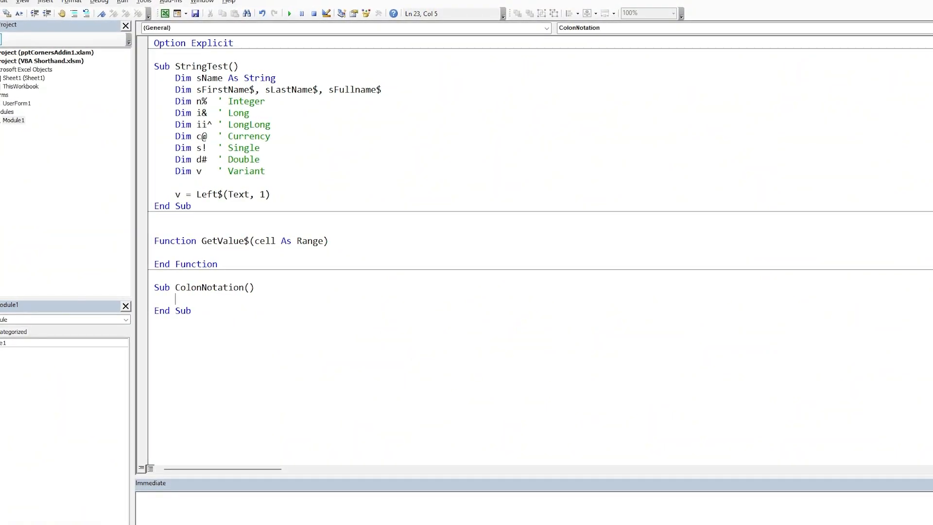
type("Dim ws As Worksheet:    Set ws = ThisWorkbook.Worksheets(\"Sheet1\")")
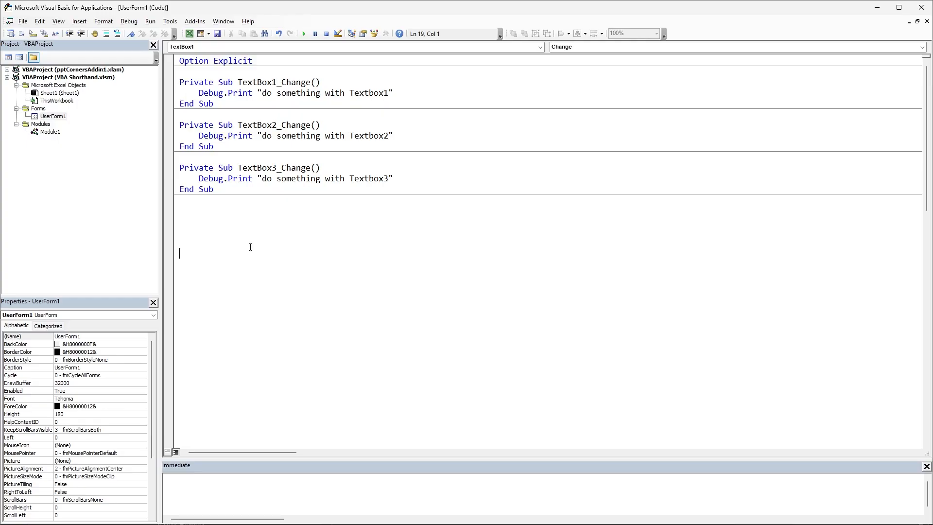
mouse_move(254, 208)
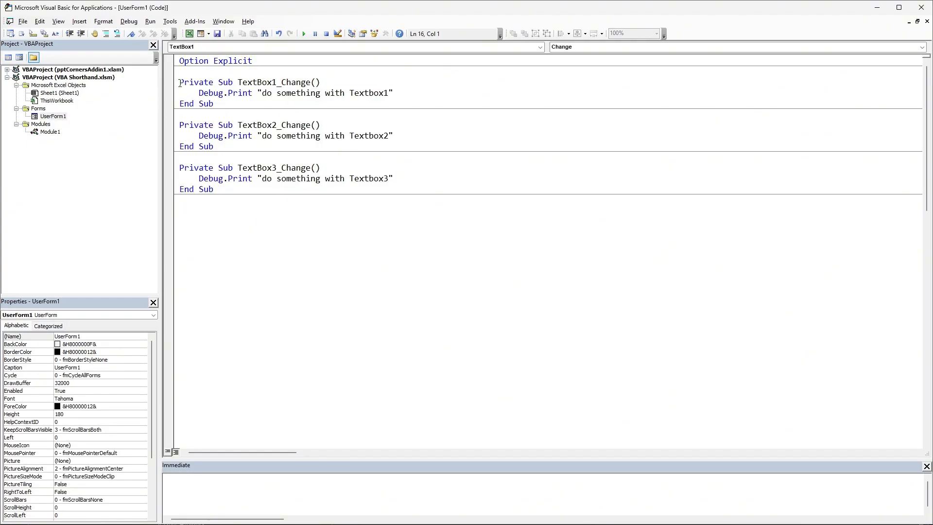
- Show UserForm1's code with the TextBox1, TextBox2 and TextBox3 Change procedures
left_click(180, 221)
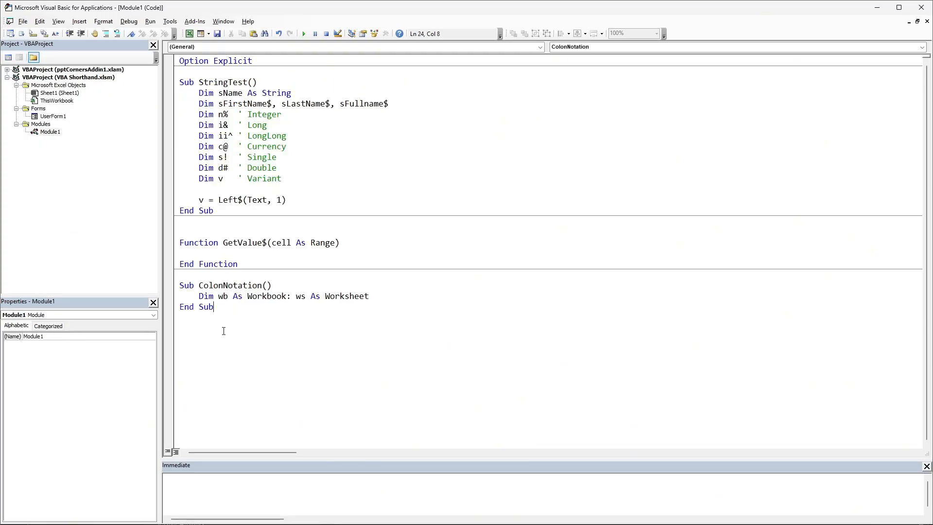
- Switch back to Module1 and place the cursor after ColonNotation's End Sub
left_click(259, 300)
type("Sub SquareBracketNotation(")
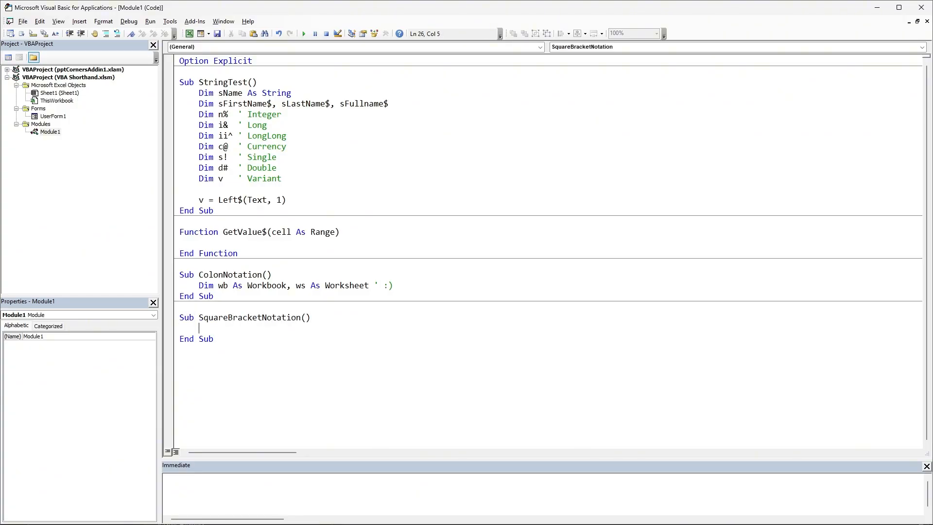
- Write Thisworkbook.Worksheets("Sheet 1").Range("A1").Value = 1 and the MyNamedRange RefersToRange assignment
type("Thisworkbook.Worksheets(\"Sheet 1\").Range")
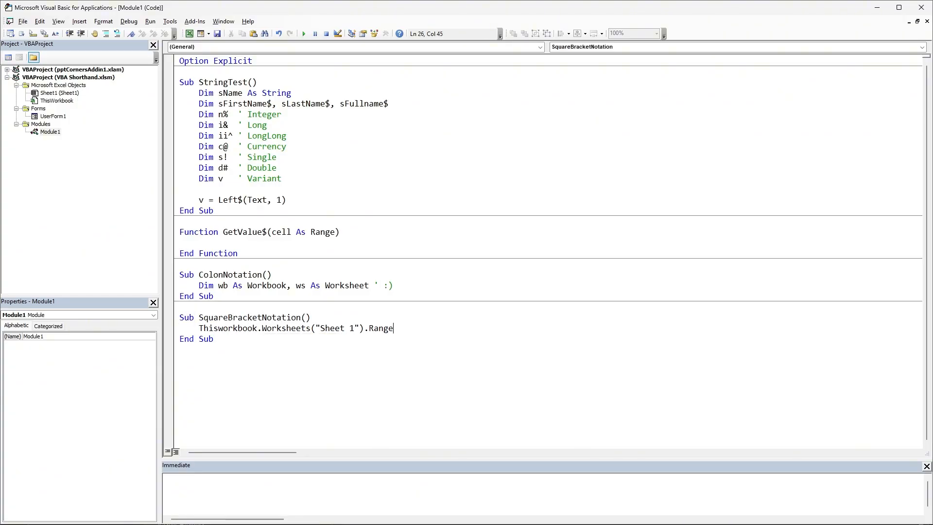
type("(\"A1\").Value = 1")
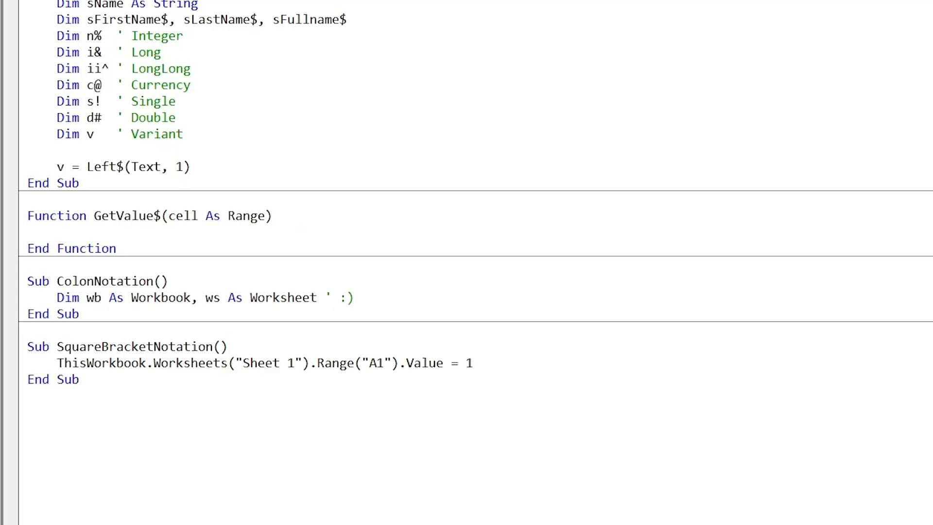
left_click(228, 347)
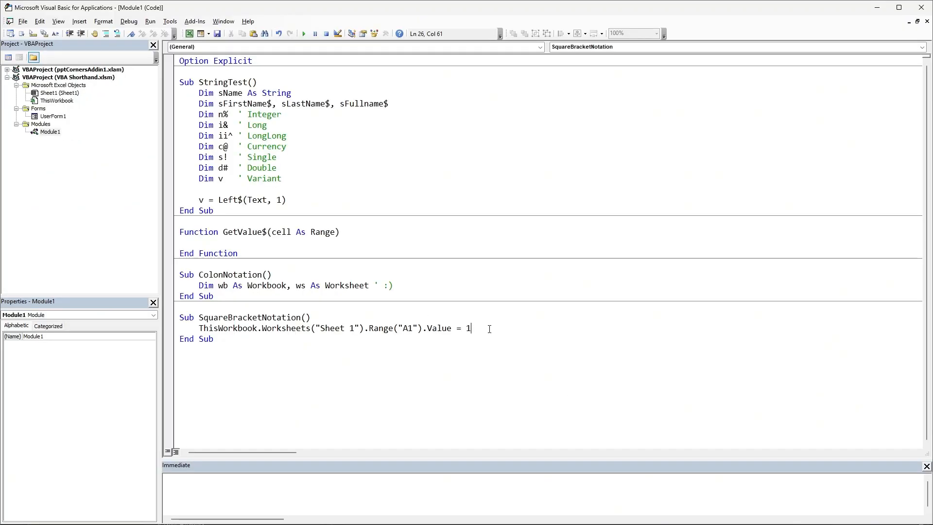
key("Enter")
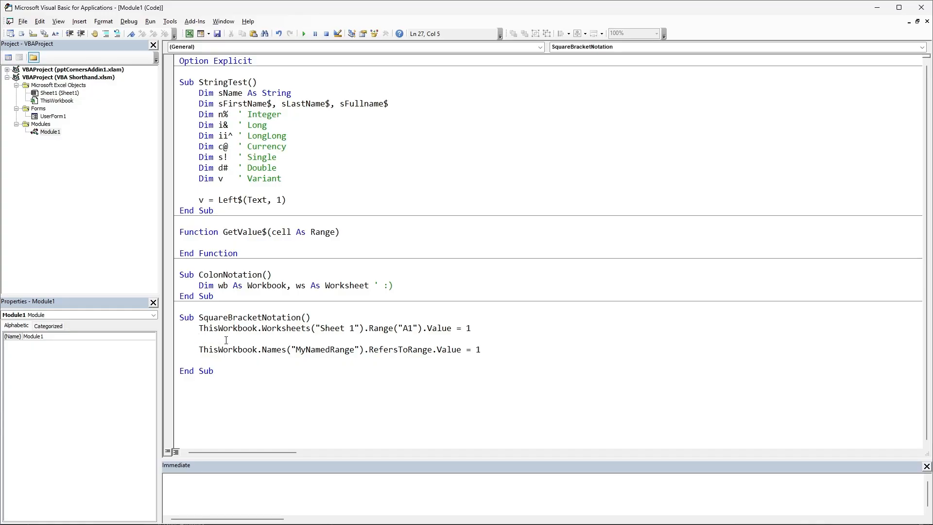
double_click(334, 328)
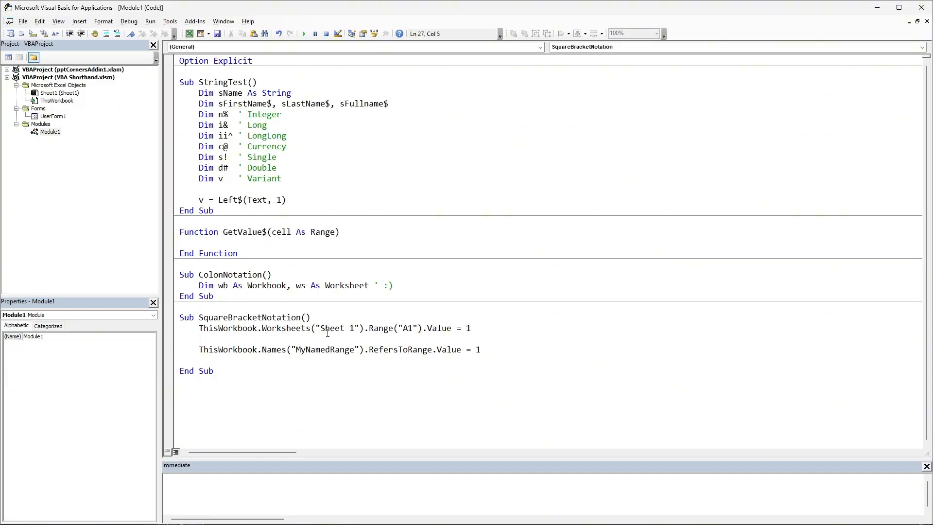
mouse_move(64, 129)
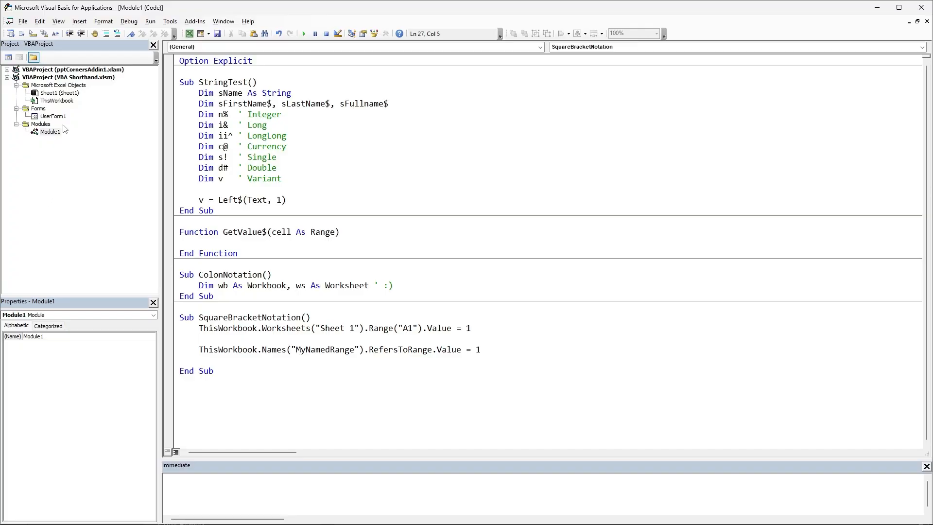
- Change Sheet1's (Name) property to shtTest in the Properties window
left_click(59, 93)
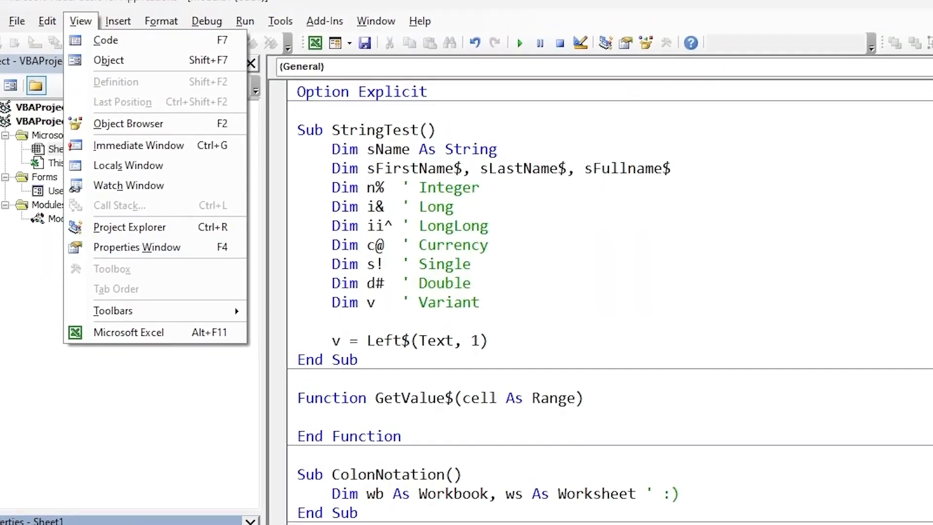
left_click(137, 247)
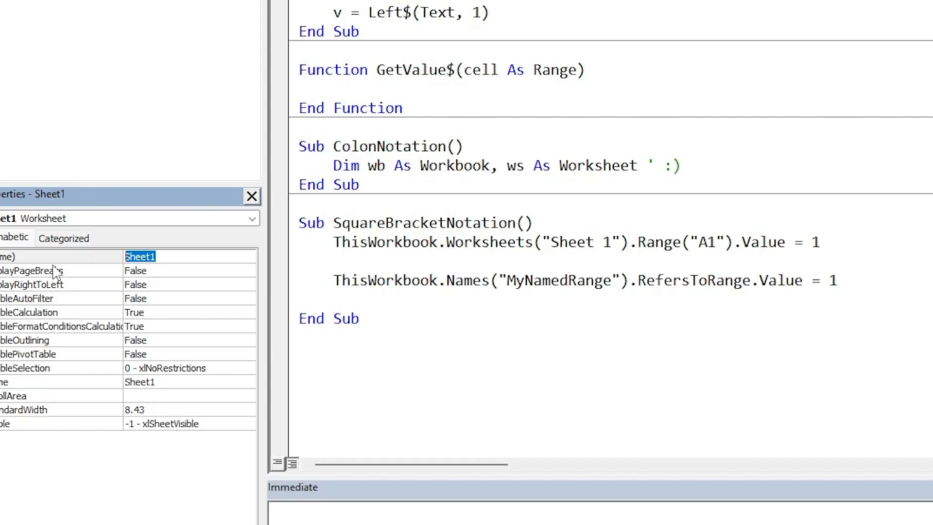
type("shtTes")
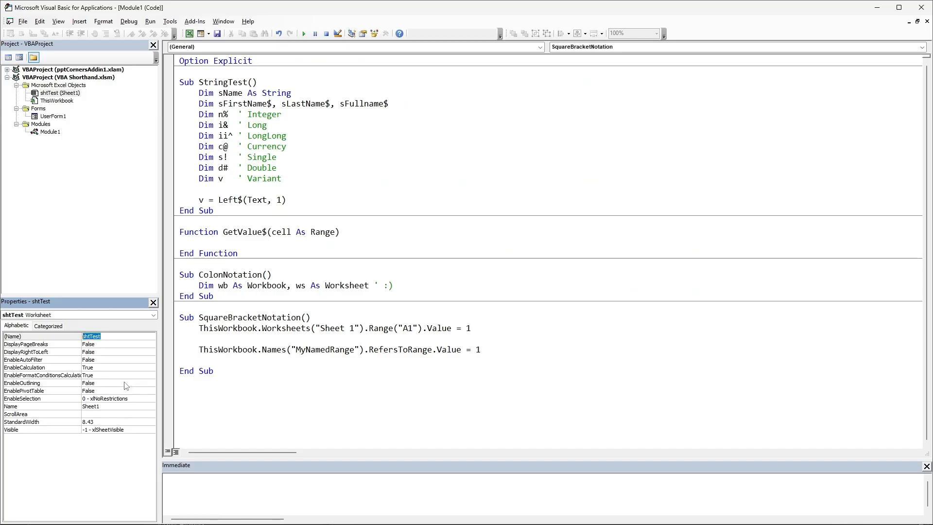
mouse_move(124, 372)
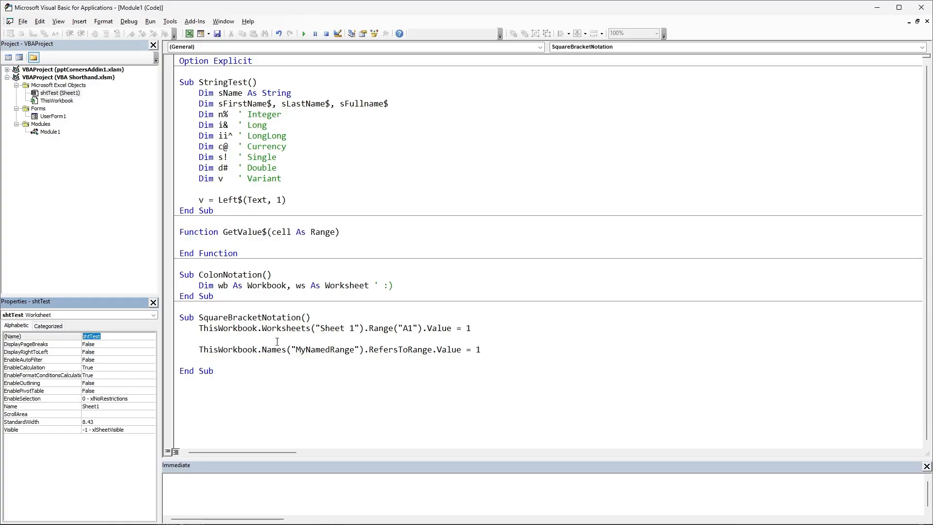
- Replace the Sheet 1 reference with shtTest and remove .Value from the A1 statement
double_click(280, 328)
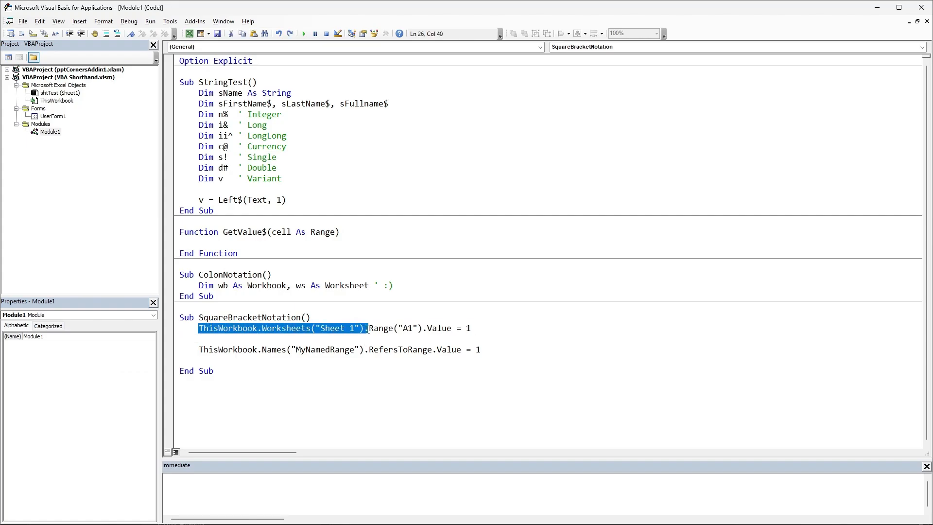
type("shtTest.Range(\"A1\").Value = 1")
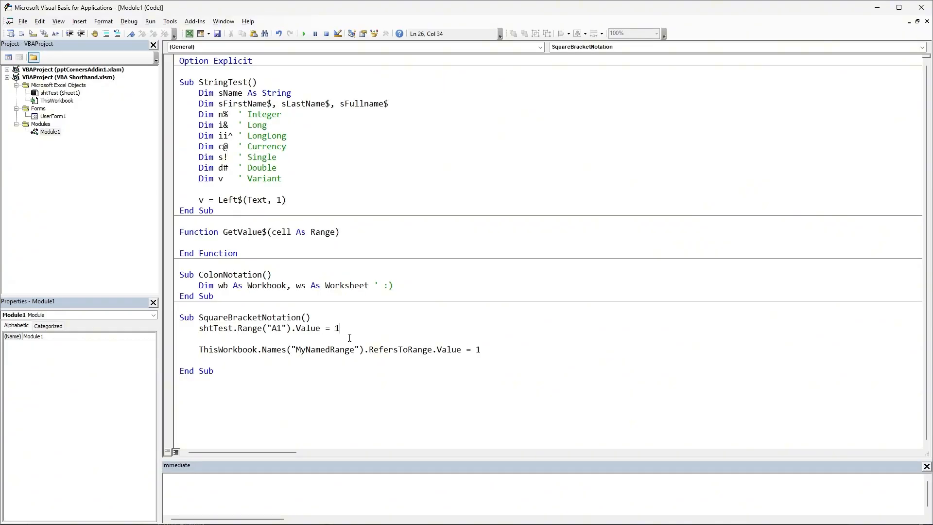
double_click(307, 328)
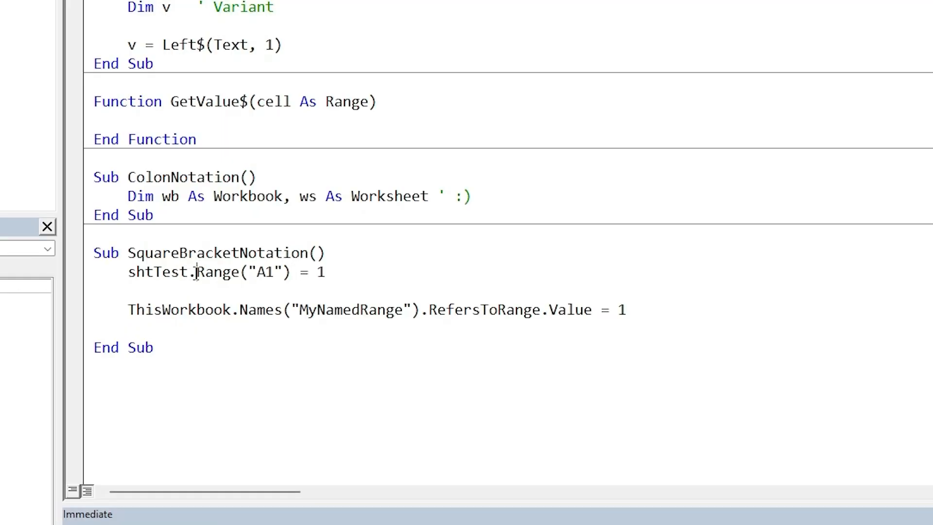
double_click(241, 272)
type("[A1]")
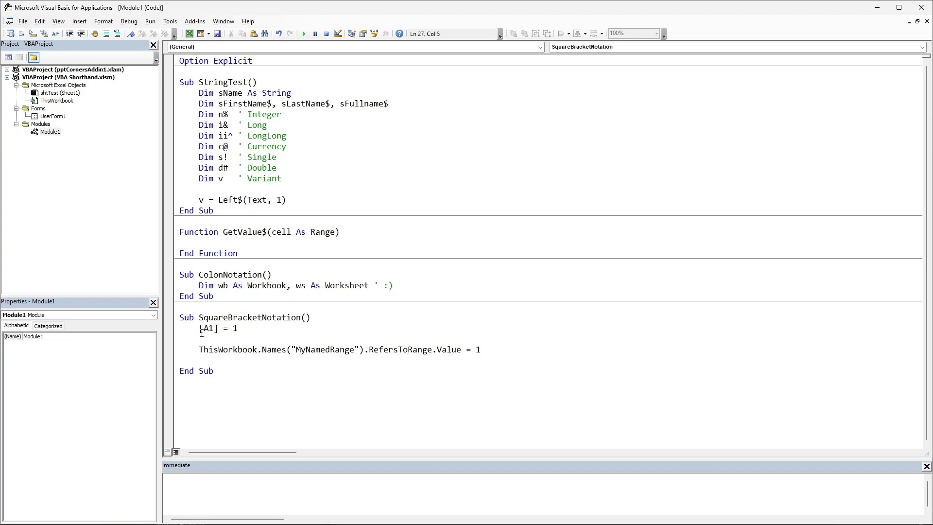
- Use the [A1] bracket reference and add the line [C1] = [A1] + [B1]
double_click(207, 328)
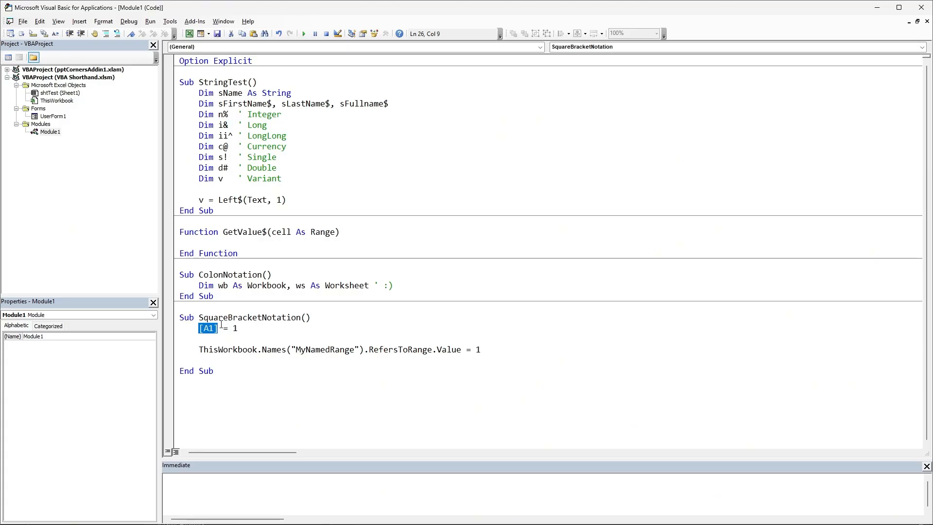
key("Return")
type("Debug.Print [A1].Offset(1, 0).Value")
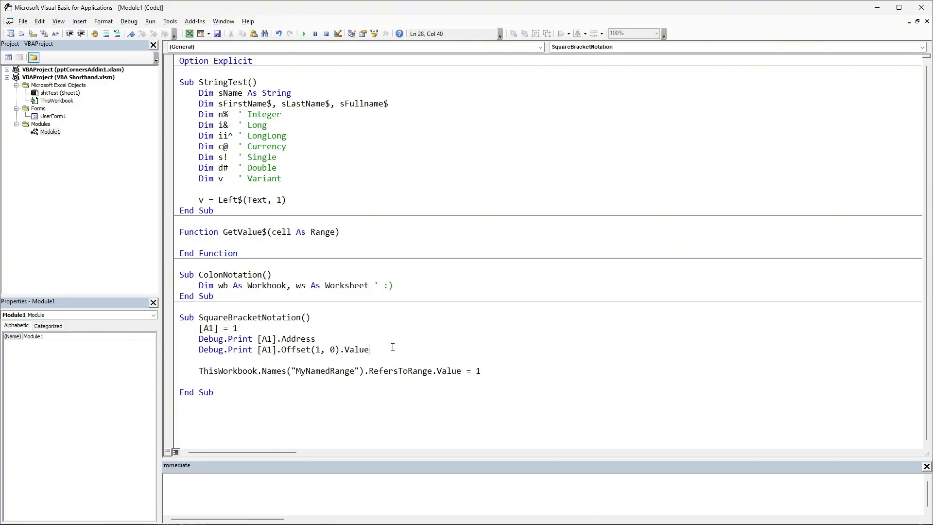
type("[C1]")
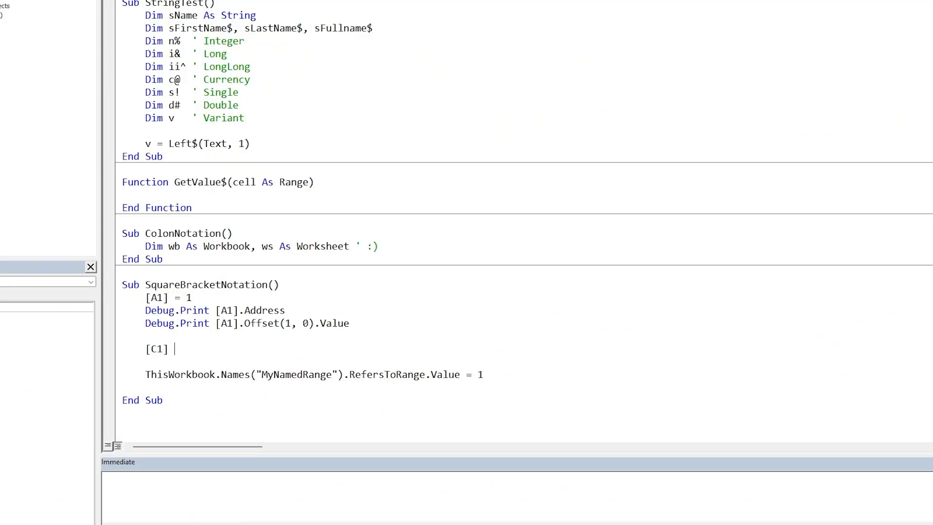
type("= [A1] + [B1]")
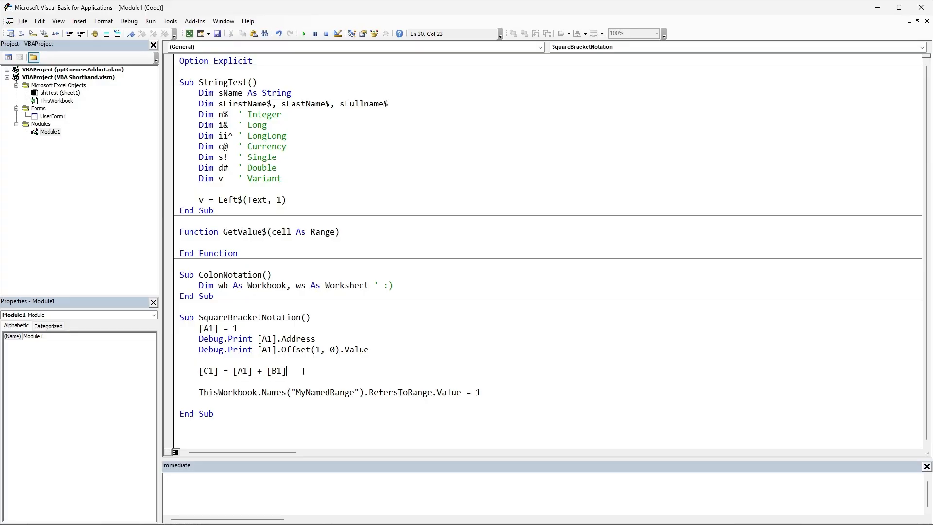
- In Excel's Name Manager, inspect MyNamedRange (Workbook) and MyNamedRange_WS (Sheet1), both on Sheet1!$D$7
double_click(238, 392)
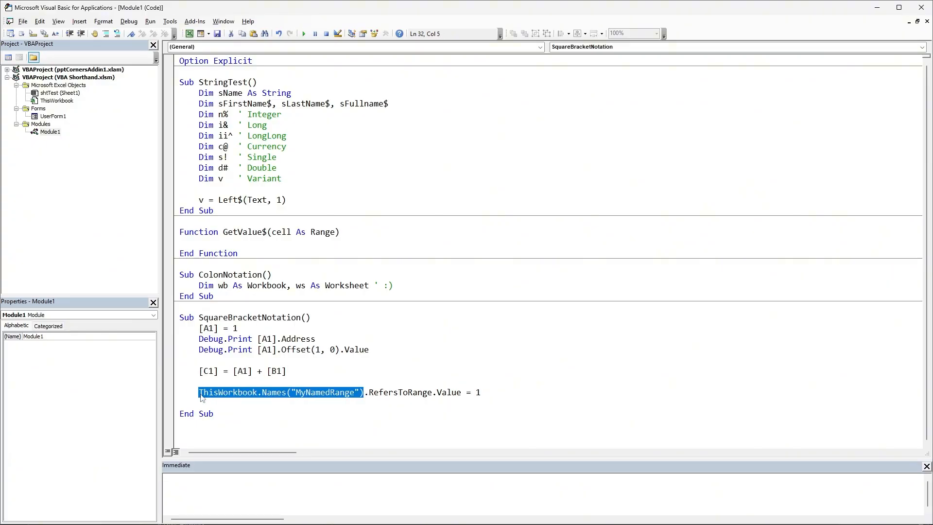
left_click(329, 392)
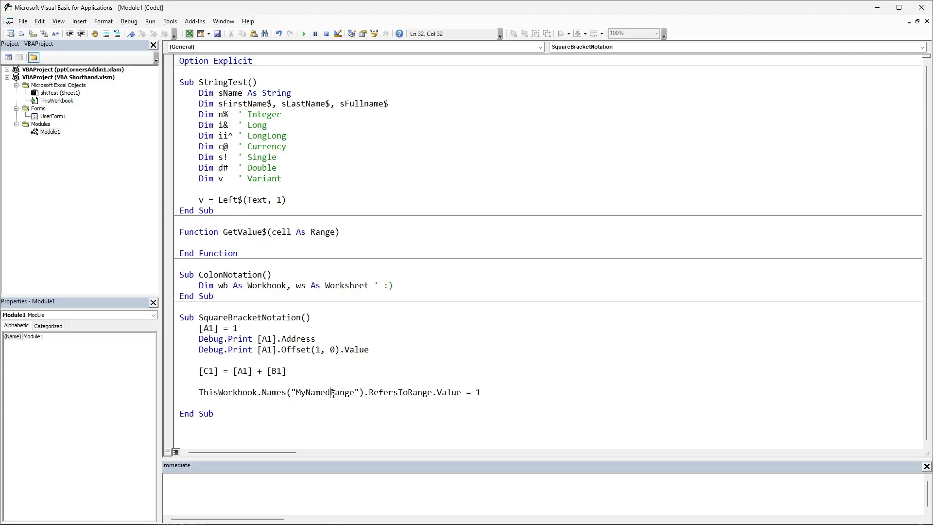
left_click(460, 392)
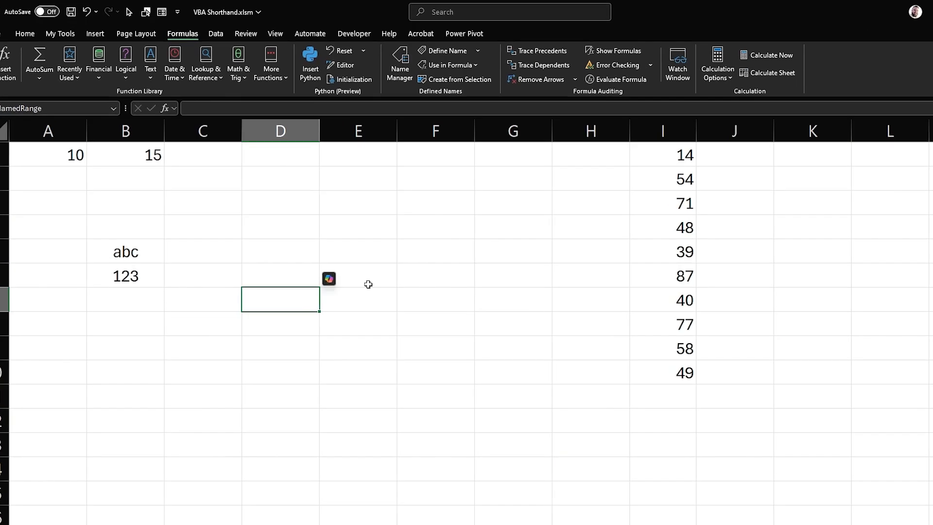
left_click(399, 64)
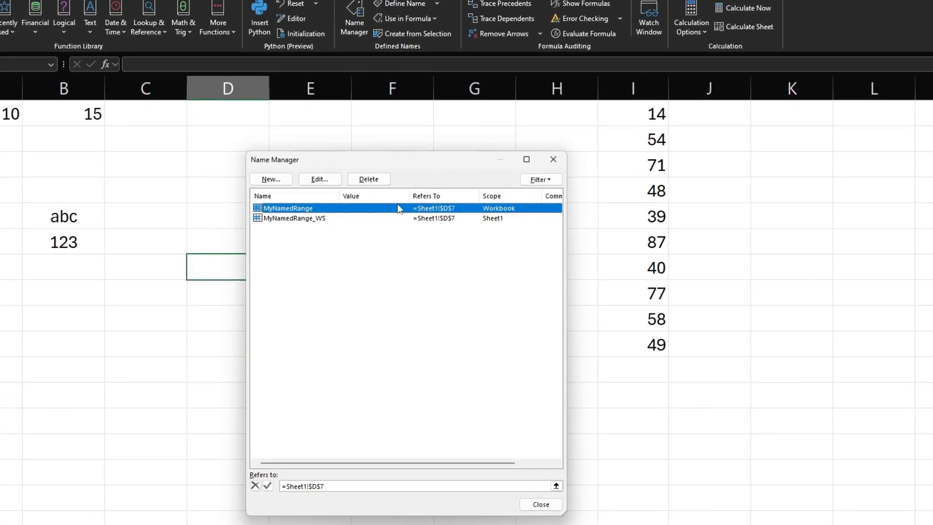
left_click(322, 225)
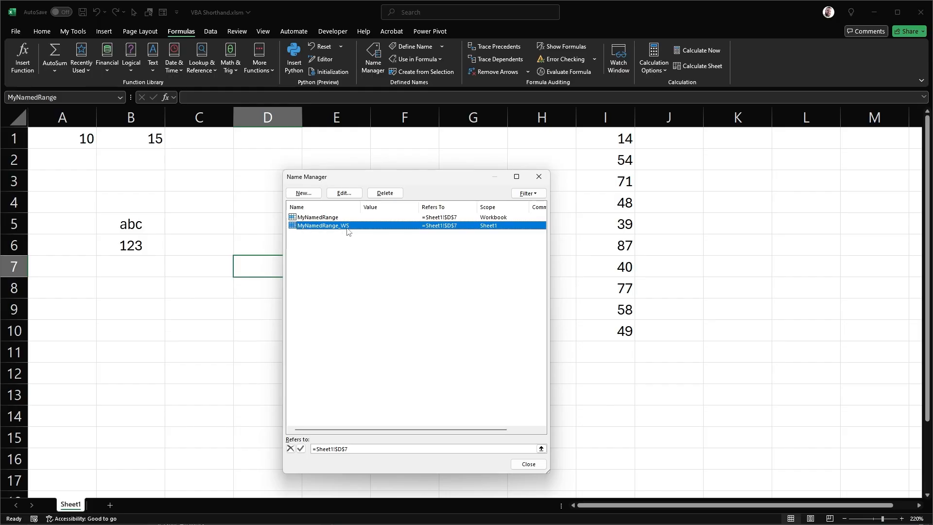
mouse_move(340, 227)
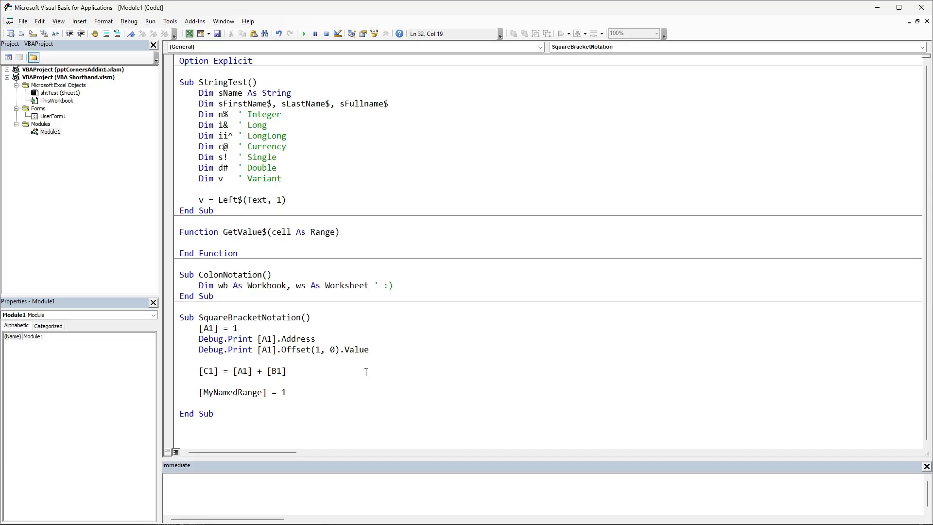
- Prefix the named range line with the sheet codename: shtTest.[MyNamedRange] = 1
double_click(251, 392)
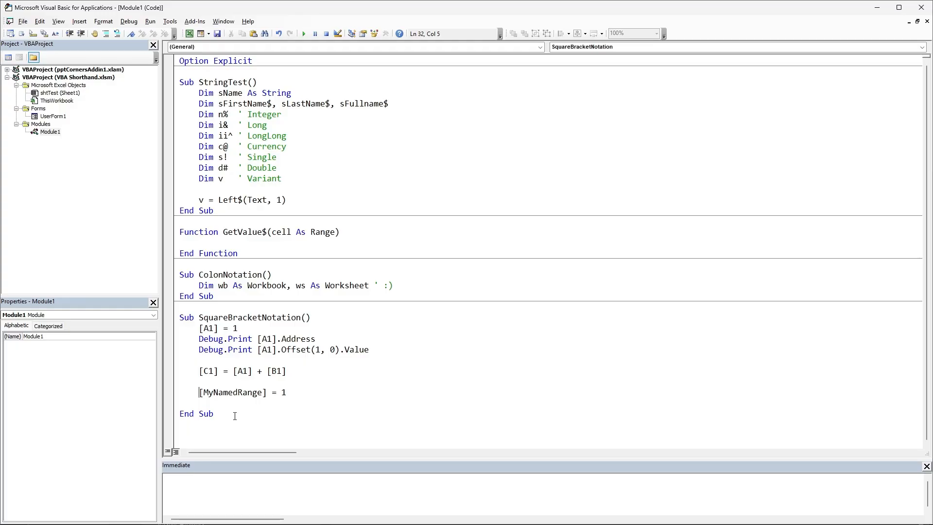
type("shtTest.")
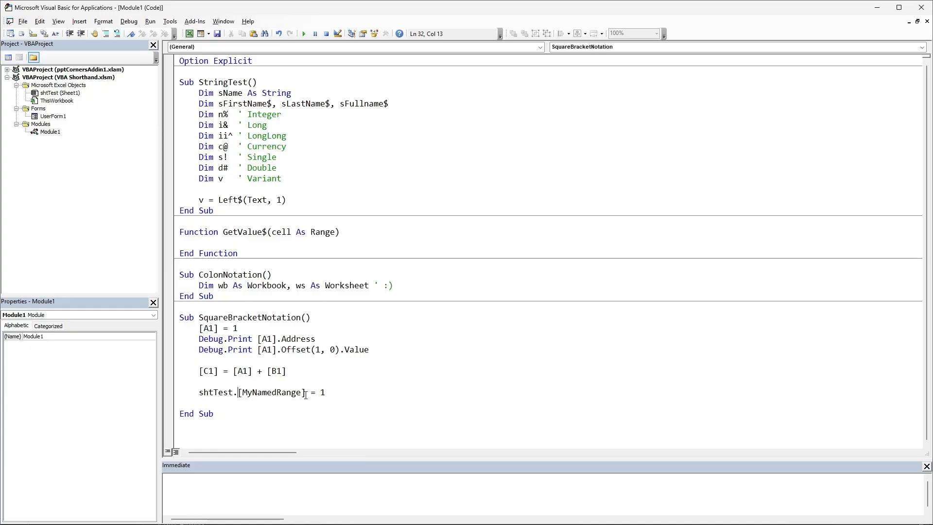
mouse_move(272, 410)
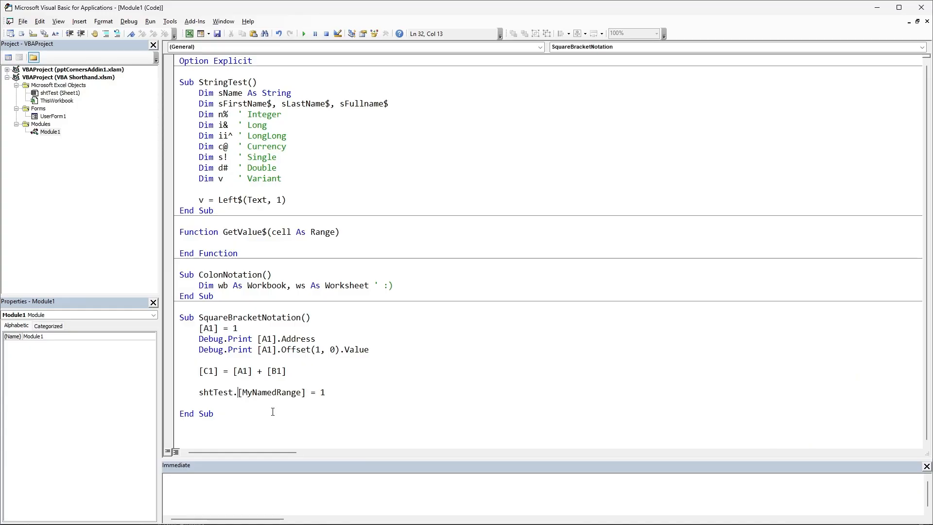
mouse_move(312, 392)
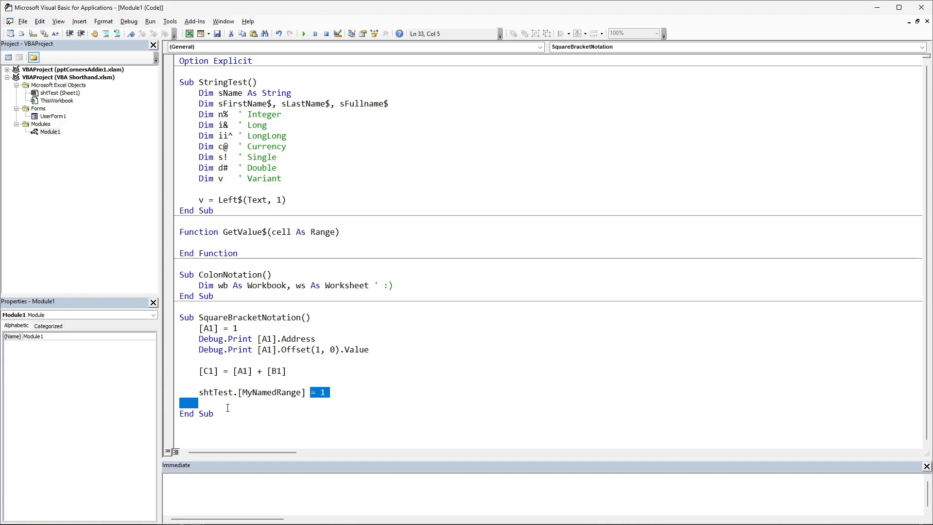
mouse_move(225, 409)
type("Sub WorksheetFunctions(")
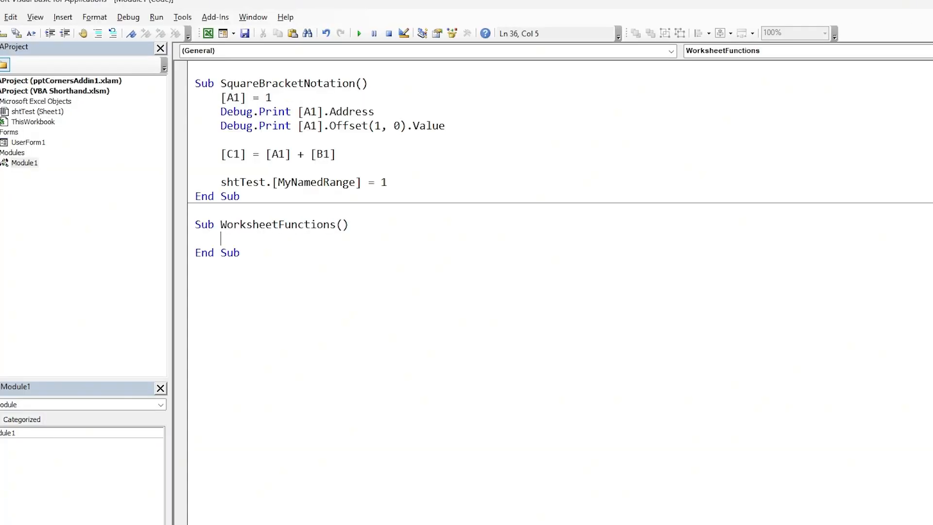
- Shorten the maximum line to Debug.Print Application.Max([A1:A10])
type("Debug.Print Application.WorksheetFunction.Max(shtTest.Range(\"I1:I10\"))")
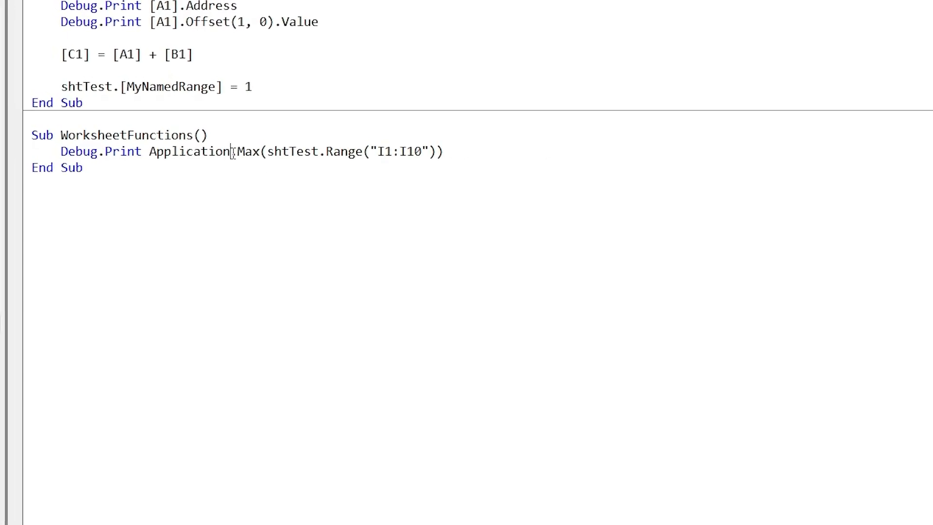
double_click(190, 151)
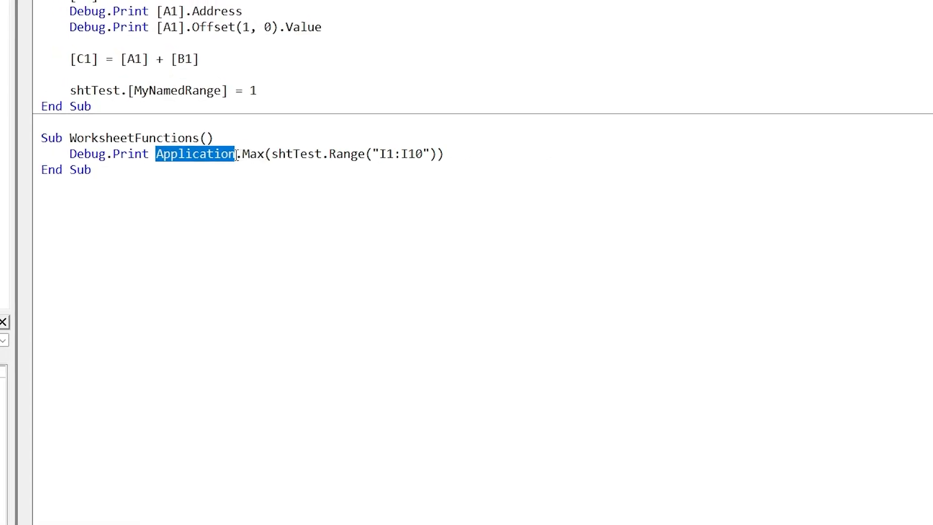
left_click(270, 157)
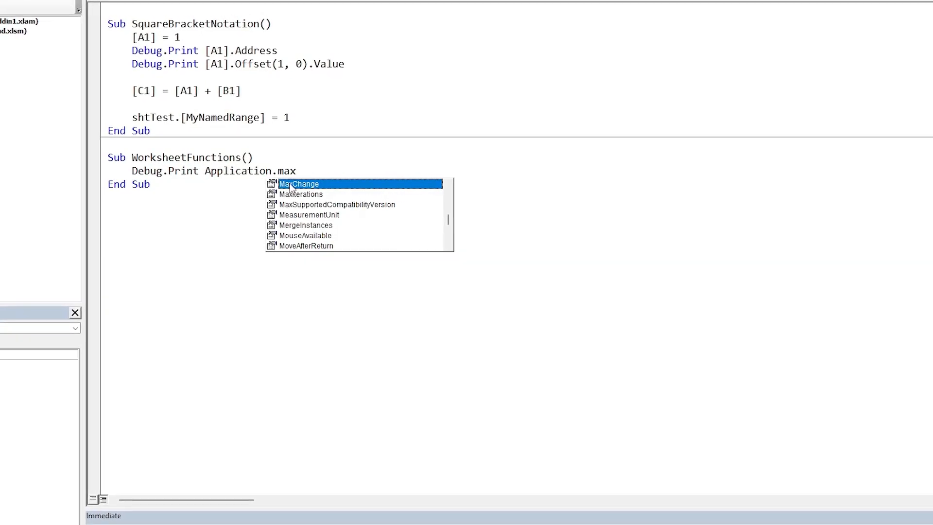
type("(")
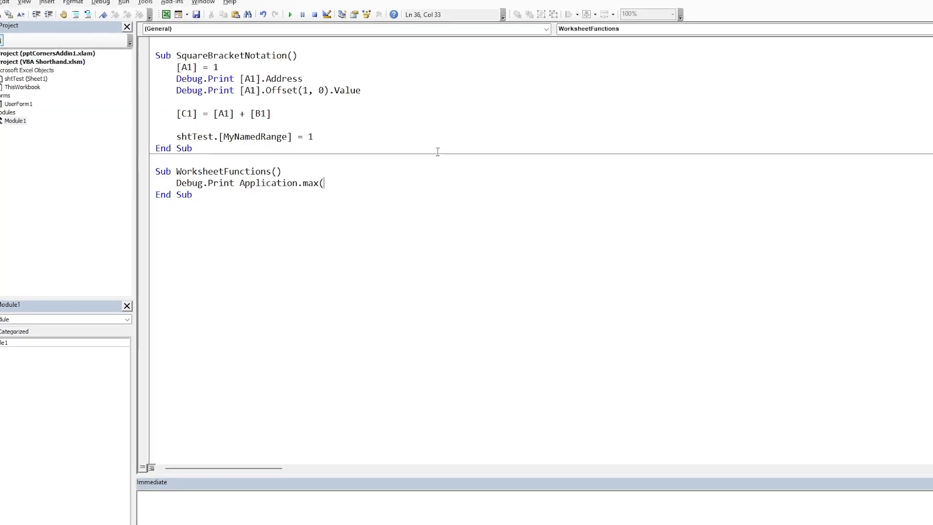
type("shtTest.Range(\"A1:A10\"))")
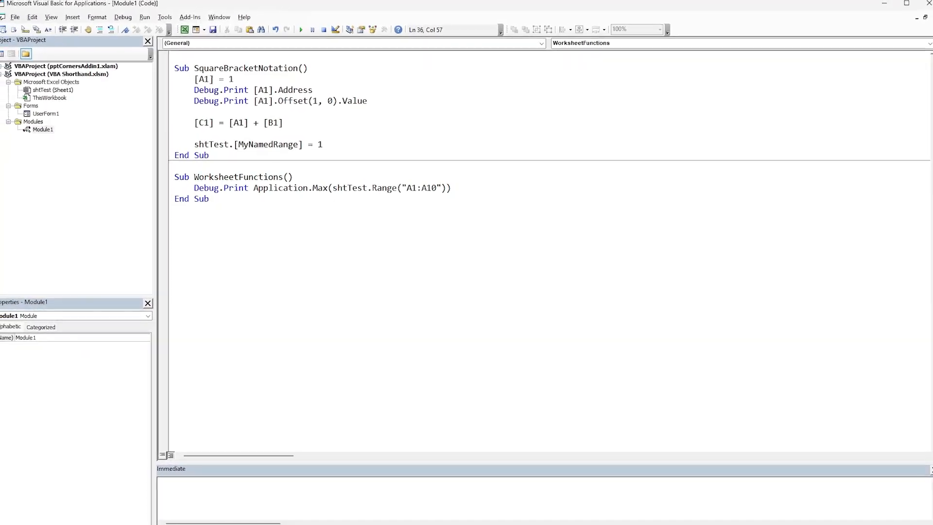
double_click(315, 189)
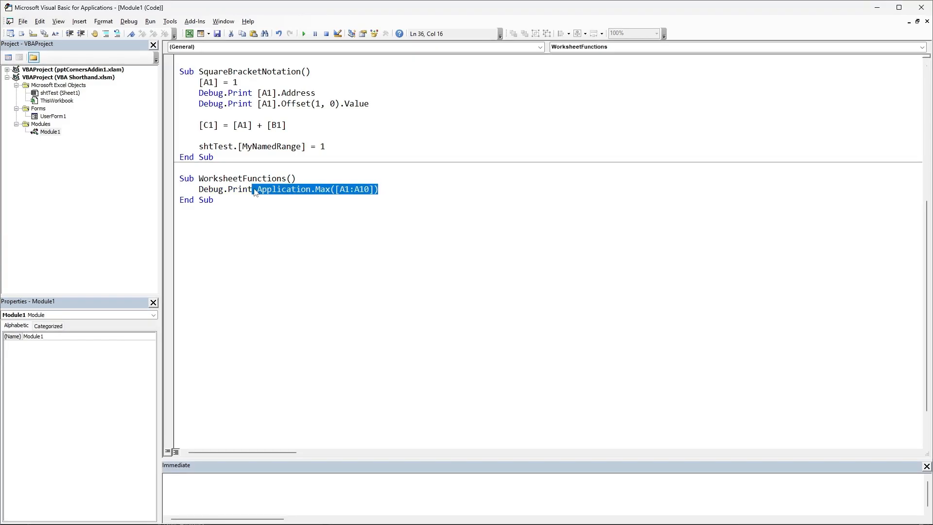
mouse_move(397, 181)
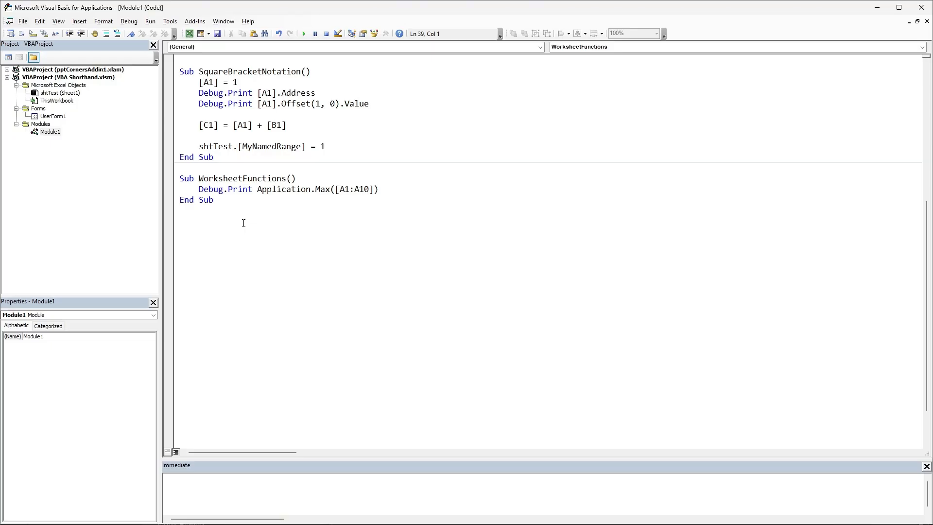
- Create Sub IfStatements() below WorksheetFunctions and begin an If block
left_click(181, 221)
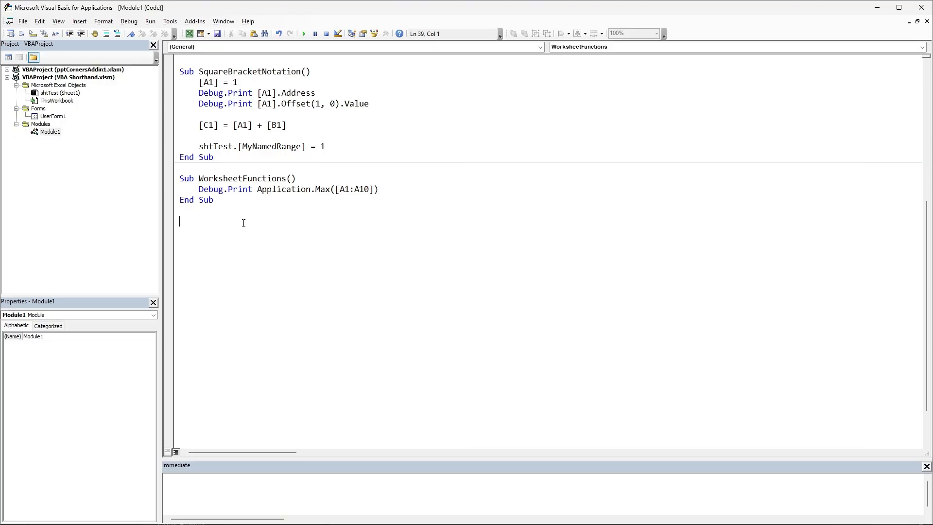
type("Sub IfStatements")
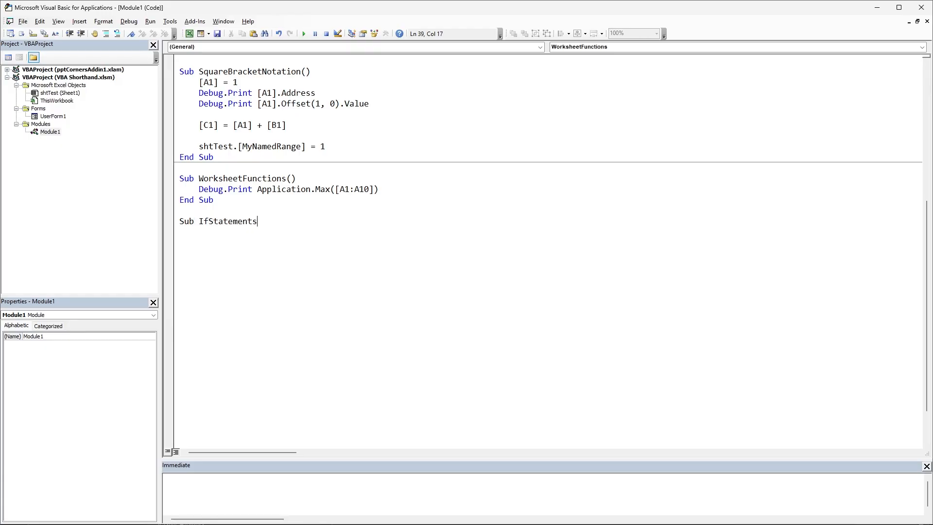
type("()")
type("End")
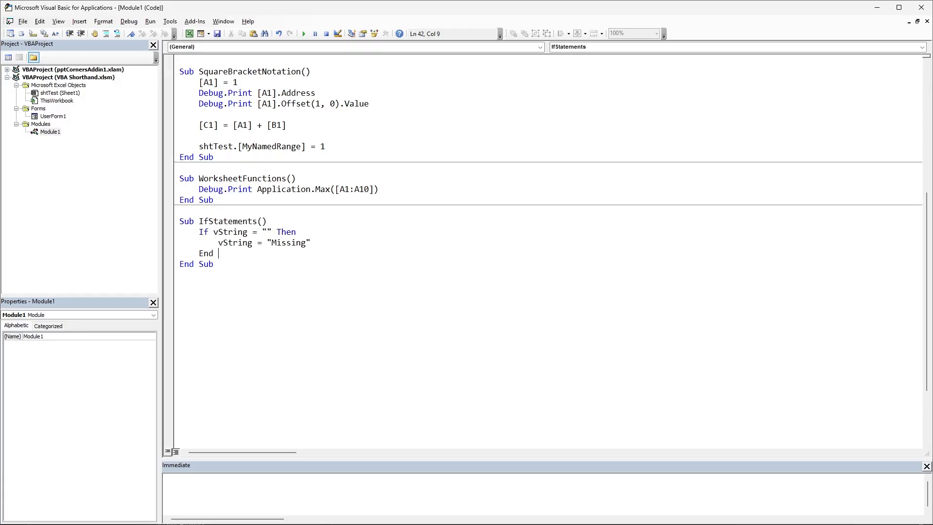
type("If")
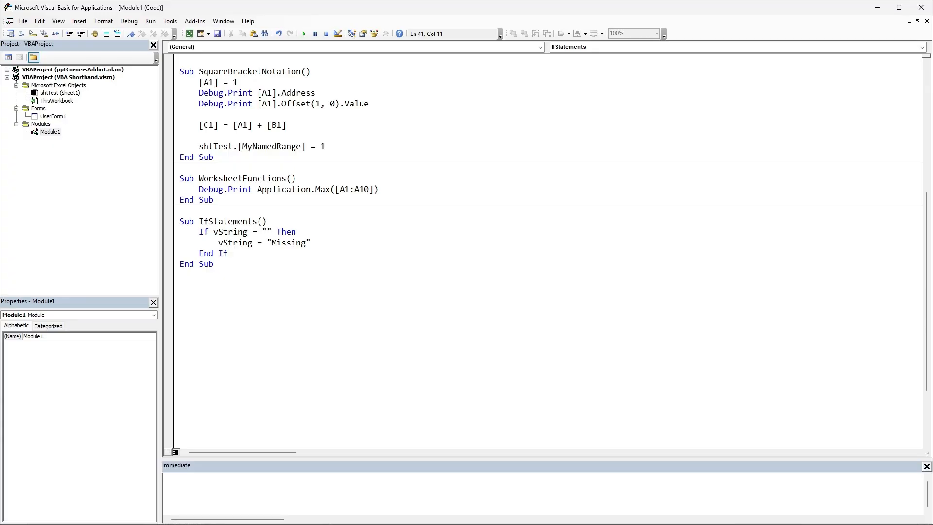
- Join the If block onto one line ending with : GoTo MissingError
left_click(267, 220)
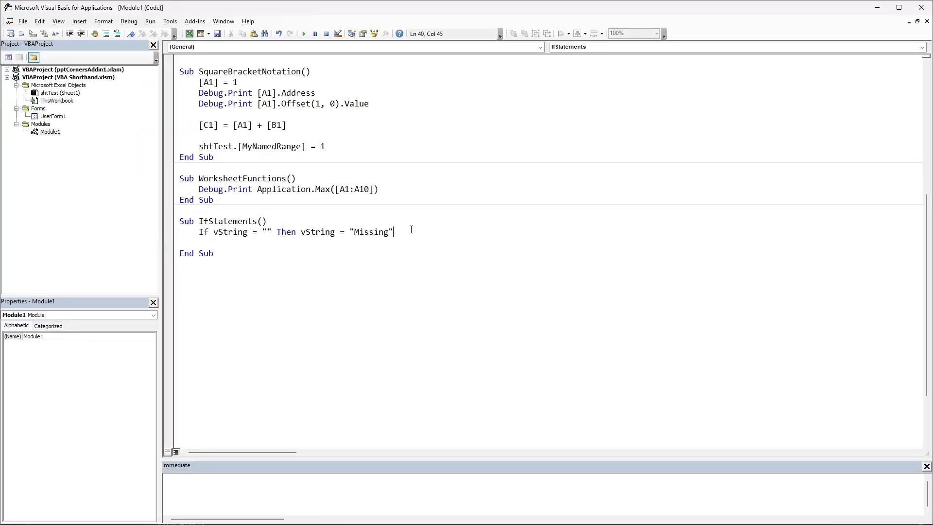
type("L")
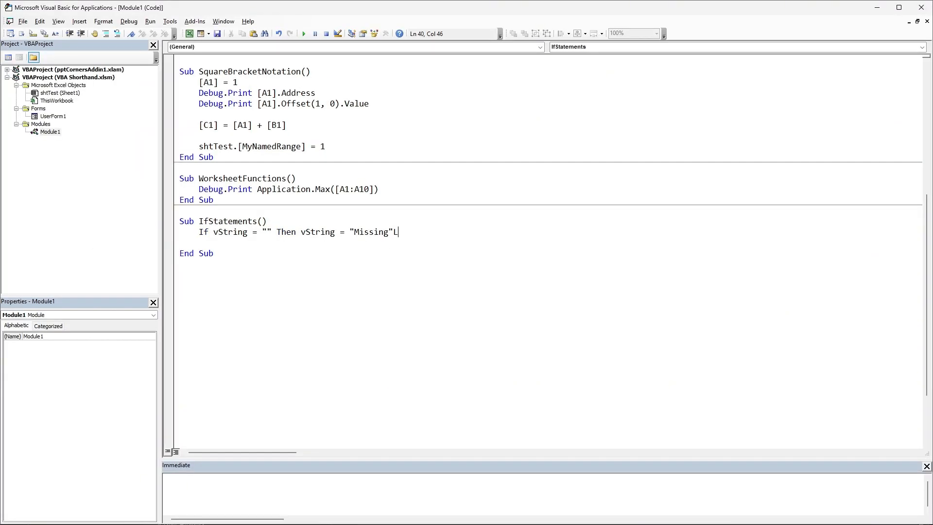
key("Backspace")
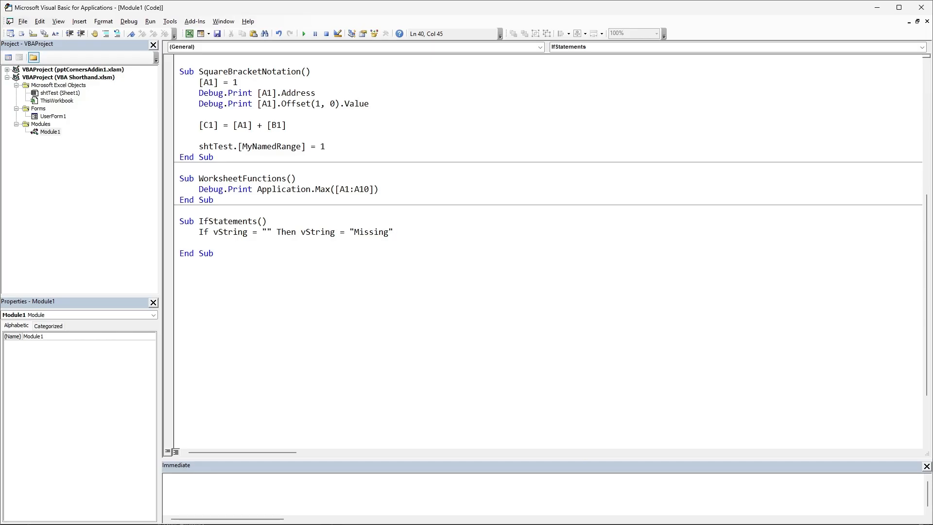
type(": Goto MissingError")
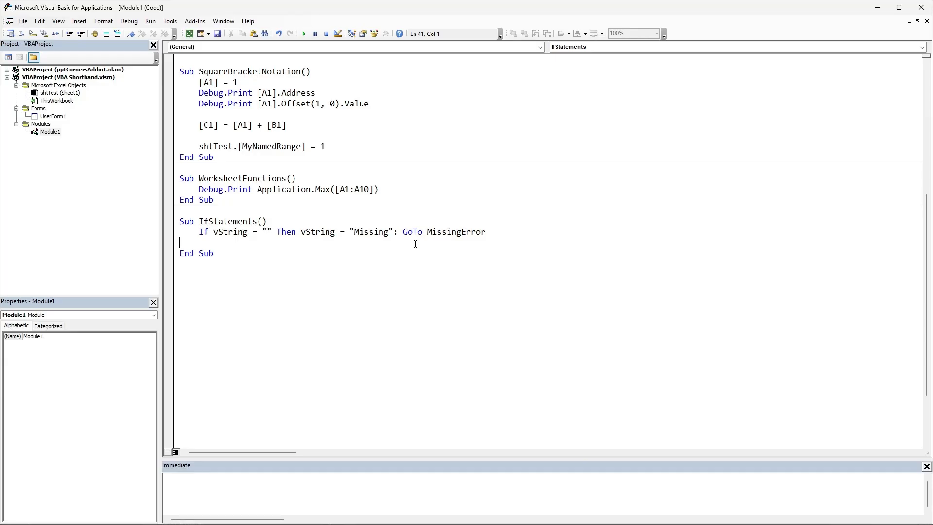
- Replace the MissingError jump with Else vString = "Found" and add the Debug.Print IIf line
double_click(440, 228)
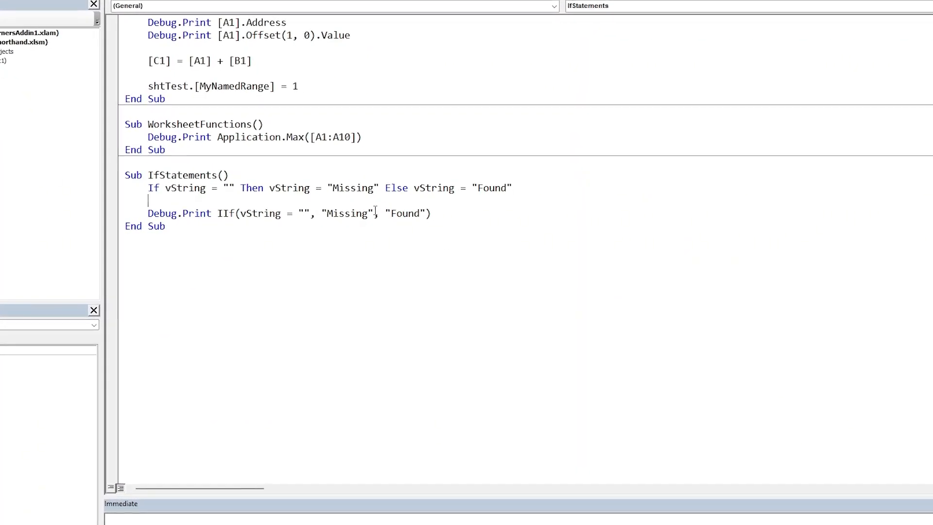
double_click(350, 212)
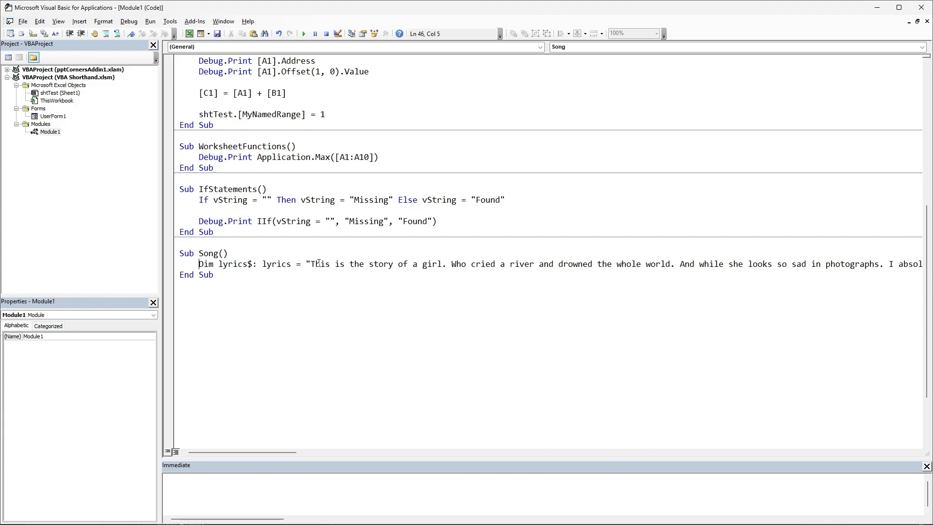
mouse_move(358, 264)
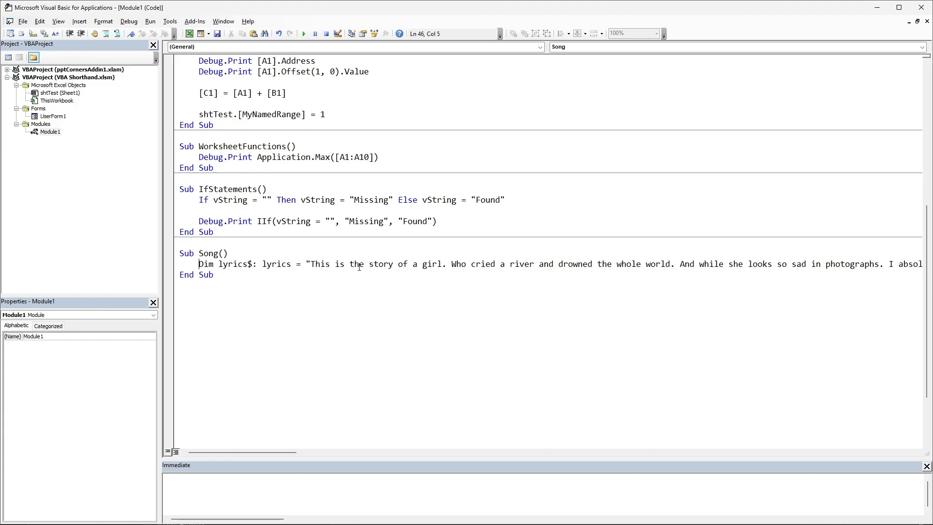
mouse_move(358, 266)
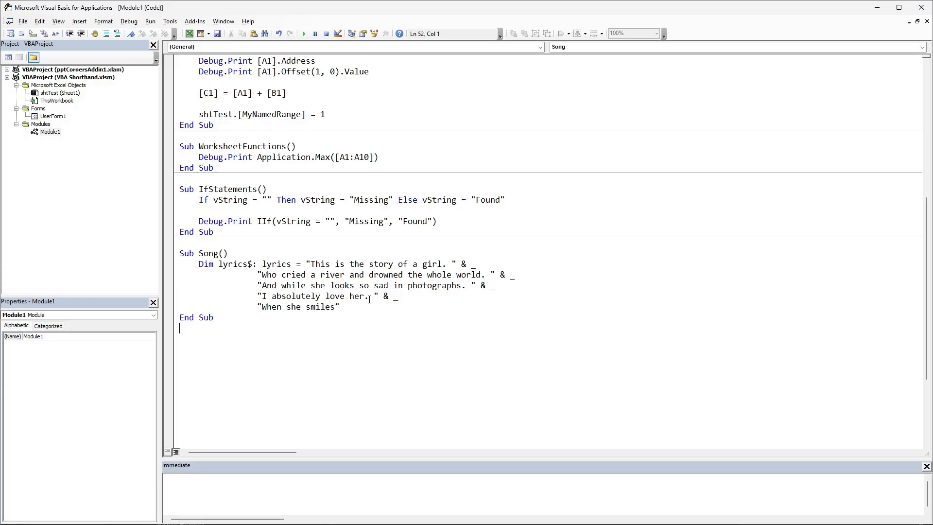
mouse_move(376, 341)
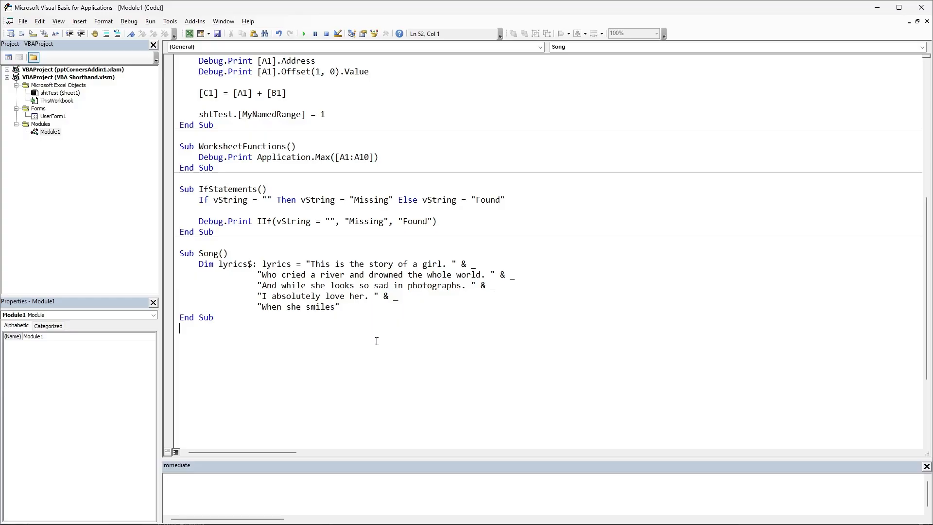